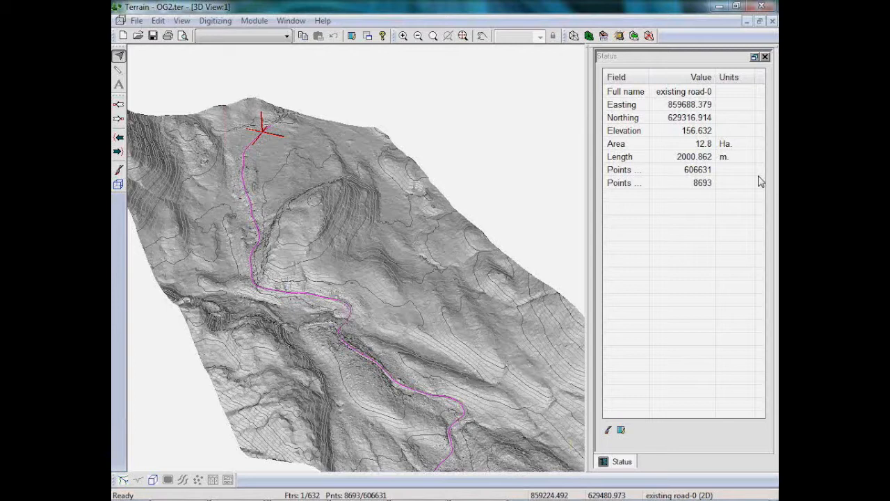
mouse_move(688, 284)
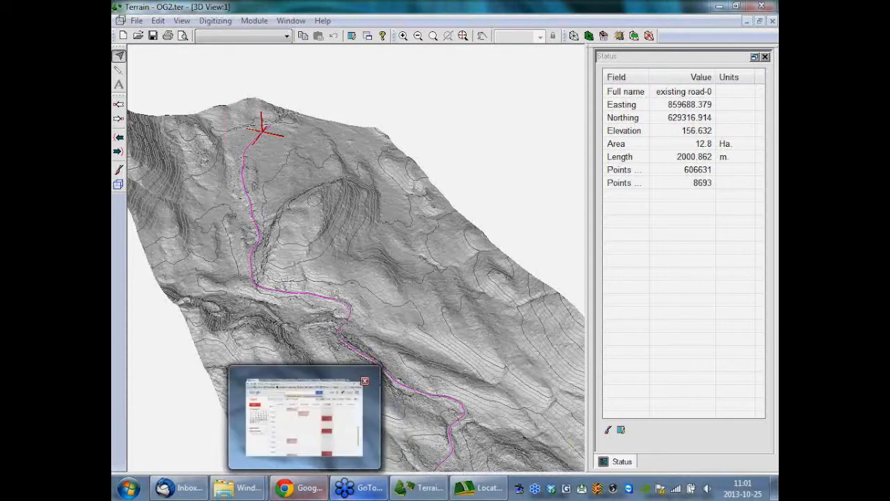
mouse_move(478, 486)
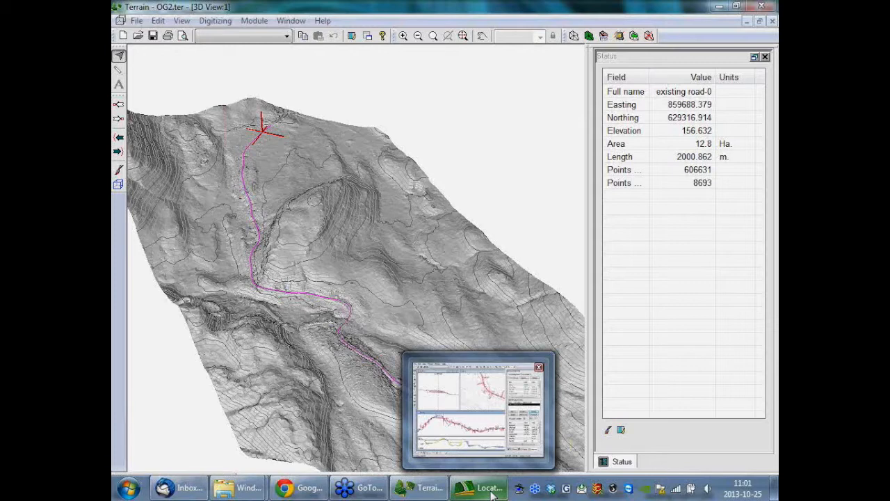
- Bring the Location module forward and switch to the Re-Align 1.dsn design
click(478, 487)
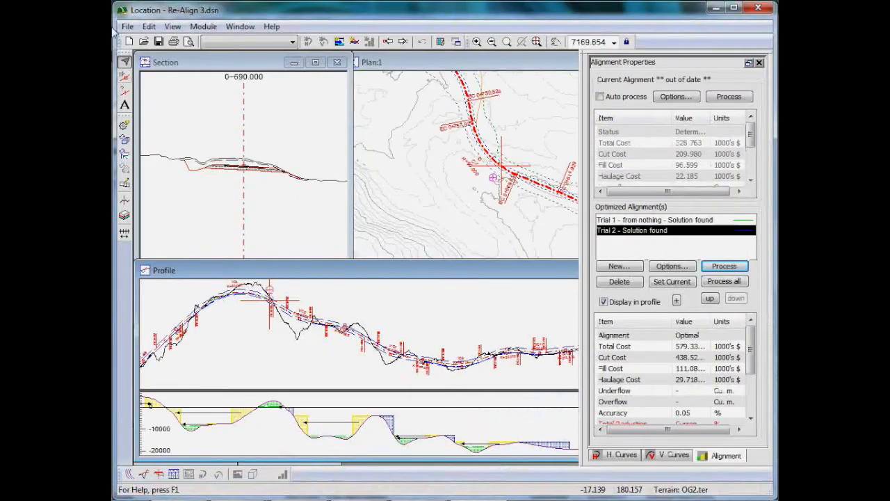
click(127, 27)
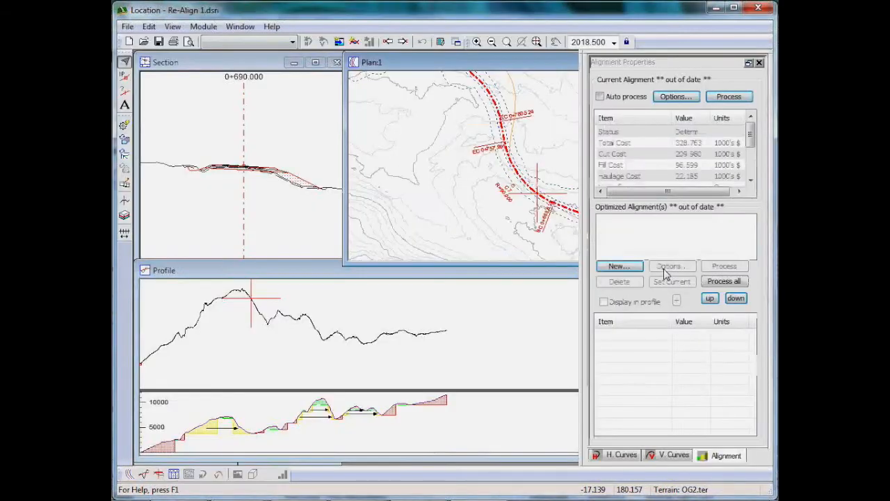
mouse_move(427, 66)
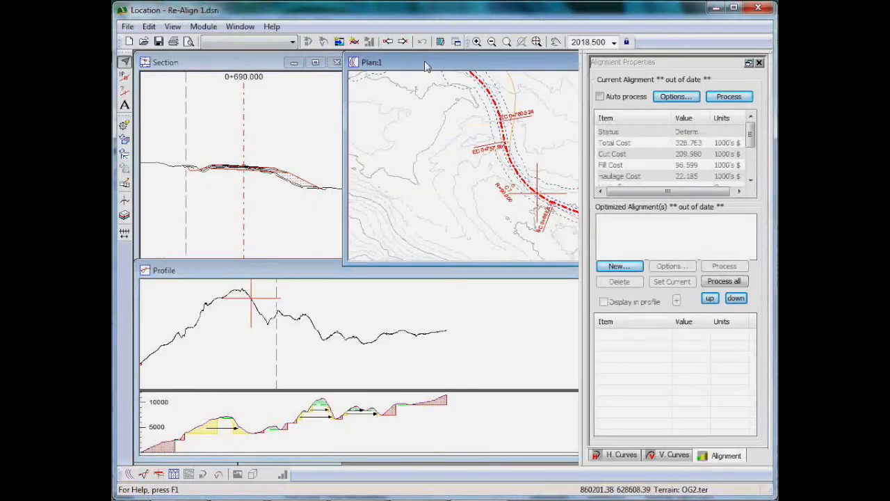
- Maximize the Plan:1 window showing the alignment over terrain contours
click(316, 62)
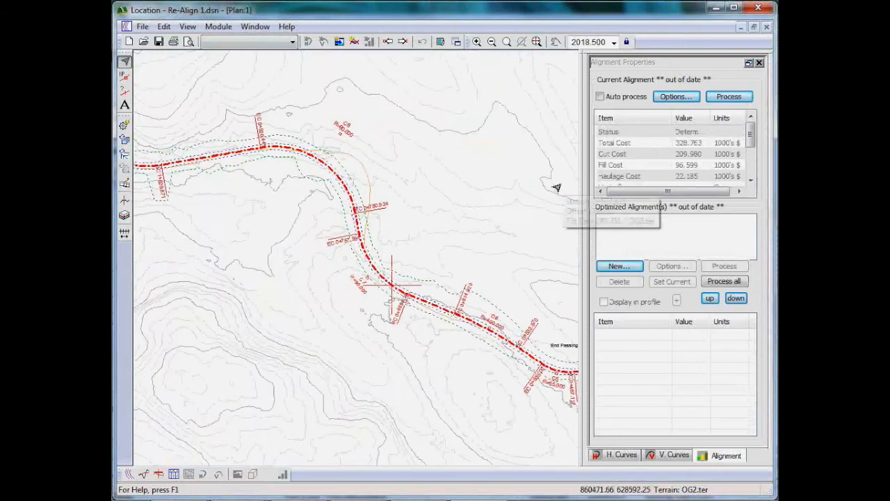
mouse_move(556, 188)
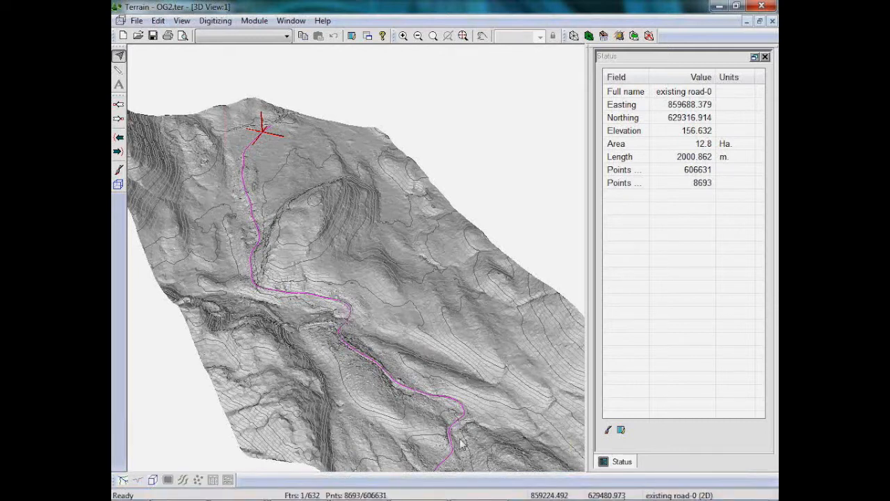
mouse_move(526, 445)
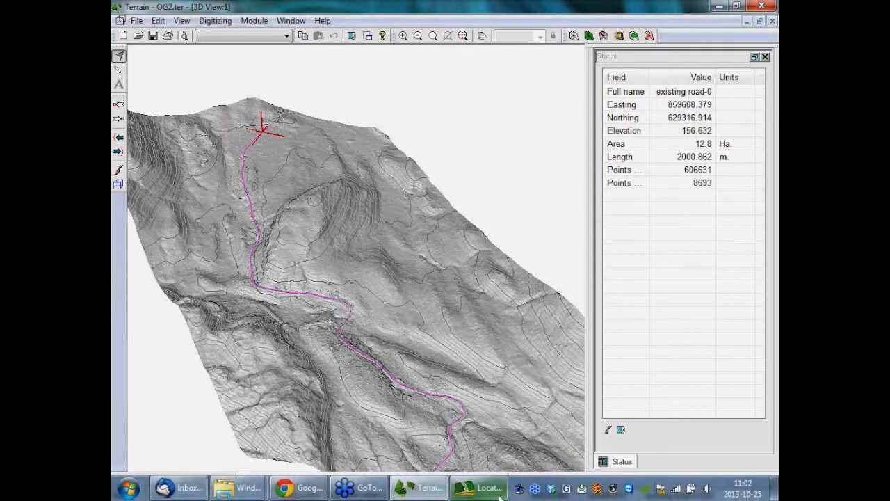
- Return to the Location module and show the H. Curves properties
click(478, 487)
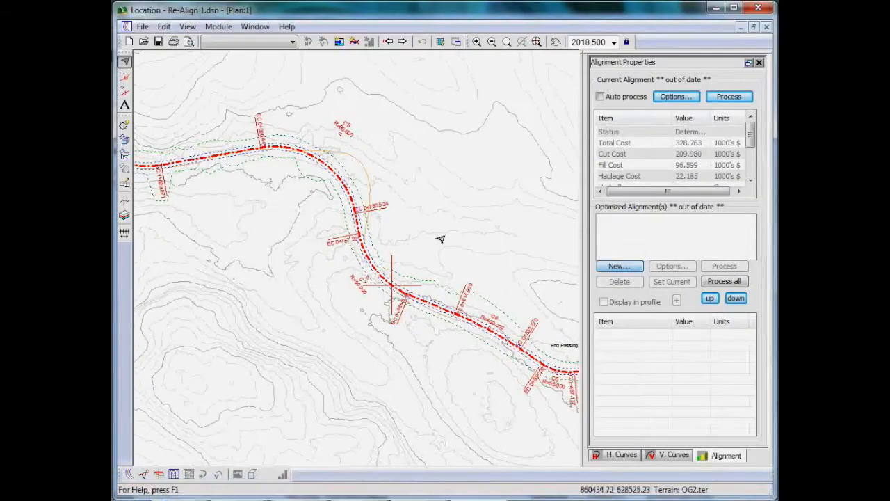
mouse_move(375, 229)
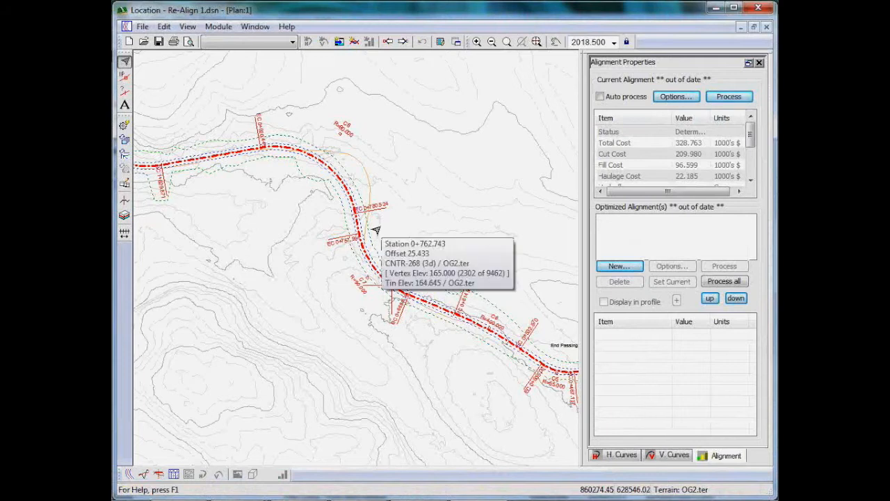
mouse_move(357, 170)
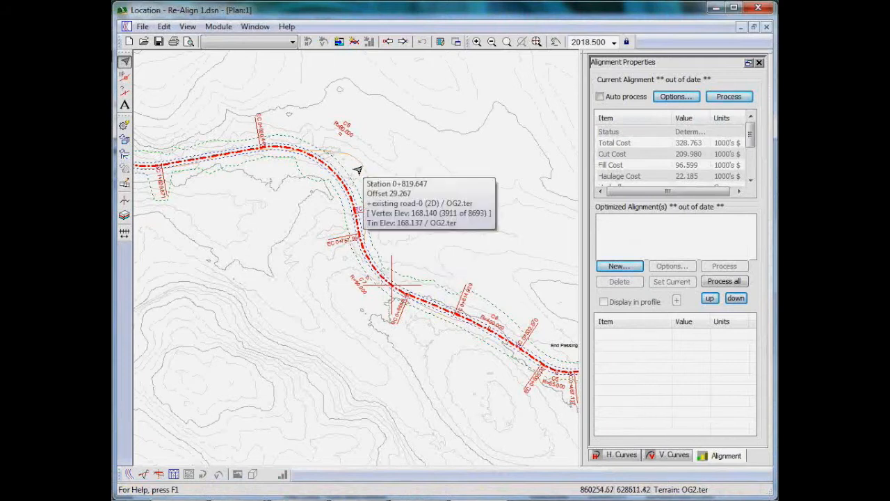
mouse_move(363, 195)
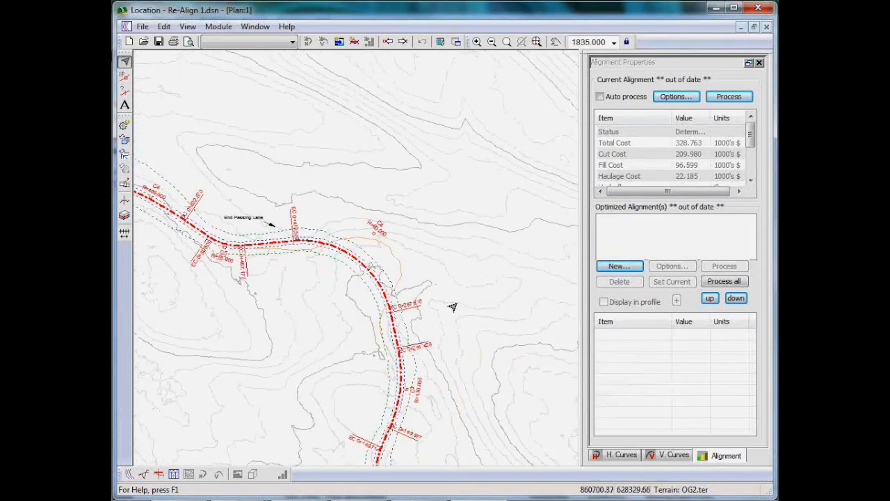
mouse_move(383, 309)
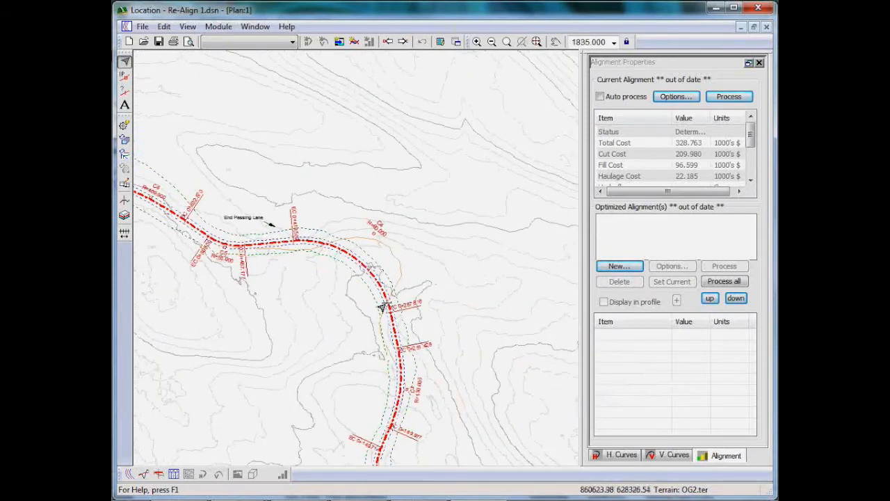
mouse_move(658, 424)
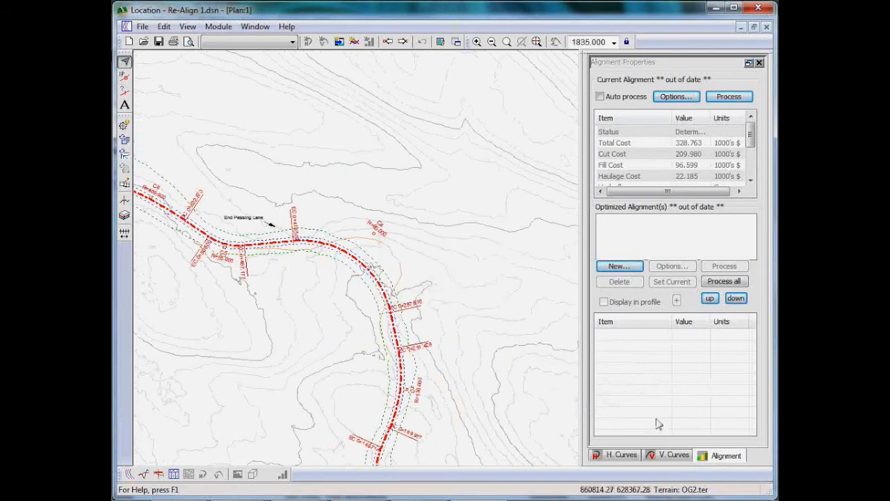
click(621, 454)
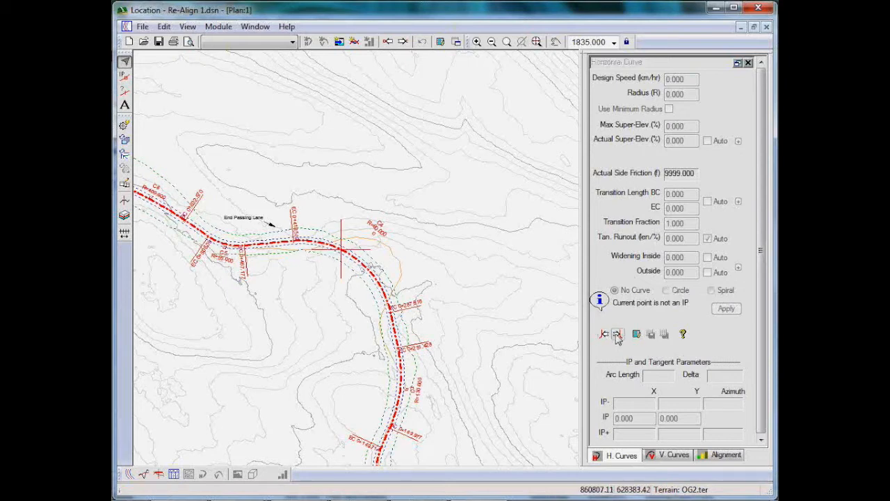
- Advance through horizontal curves to Horizontal Curve 10 at station 1+217.399
click(617, 334)
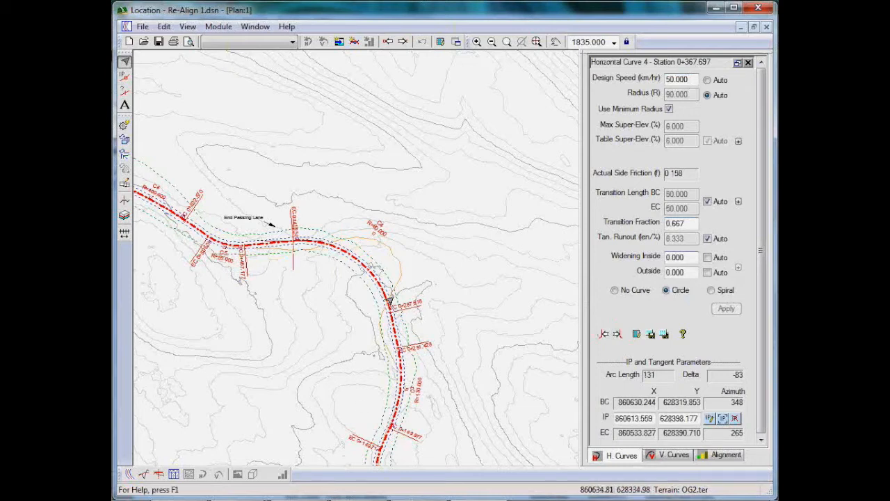
mouse_move(266, 251)
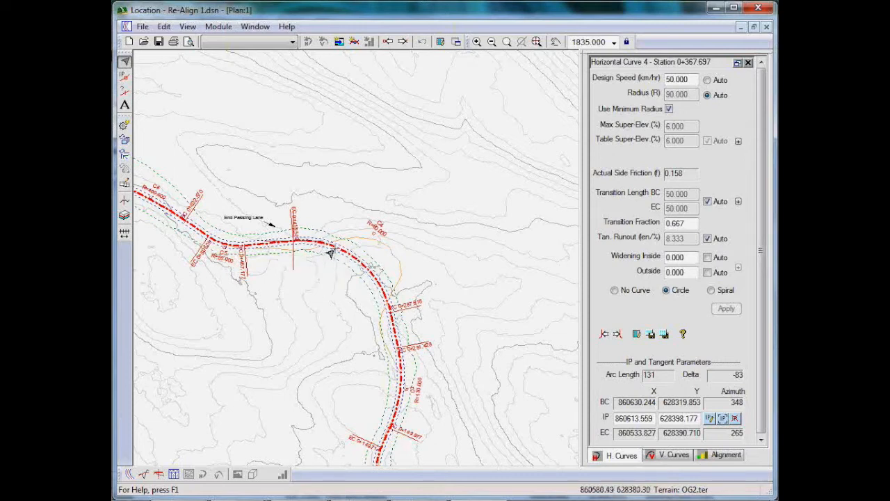
mouse_move(382, 250)
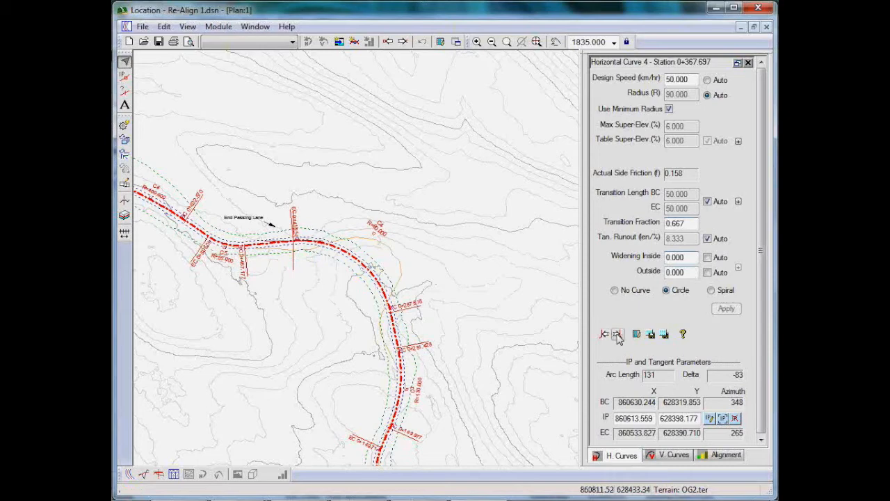
click(618, 334)
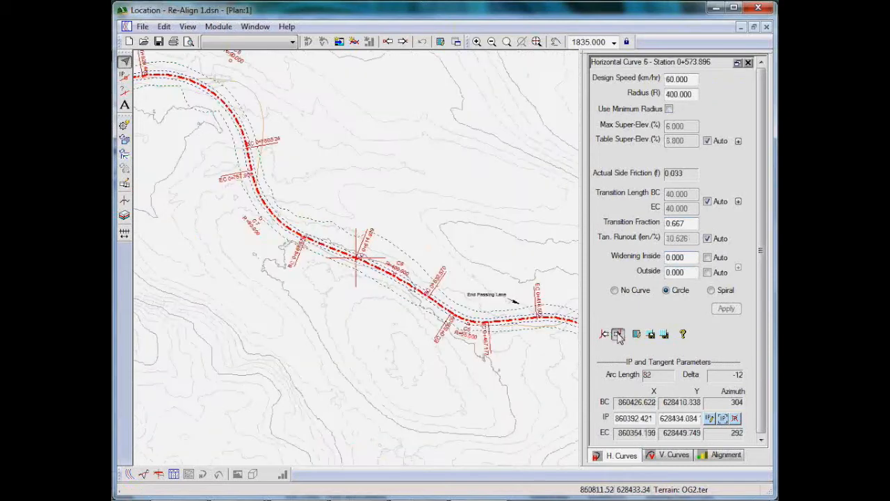
click(618, 334)
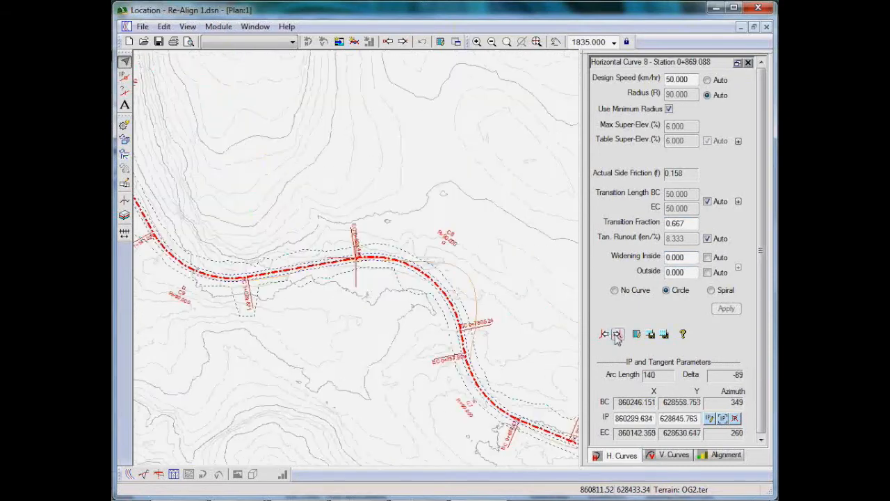
click(618, 334)
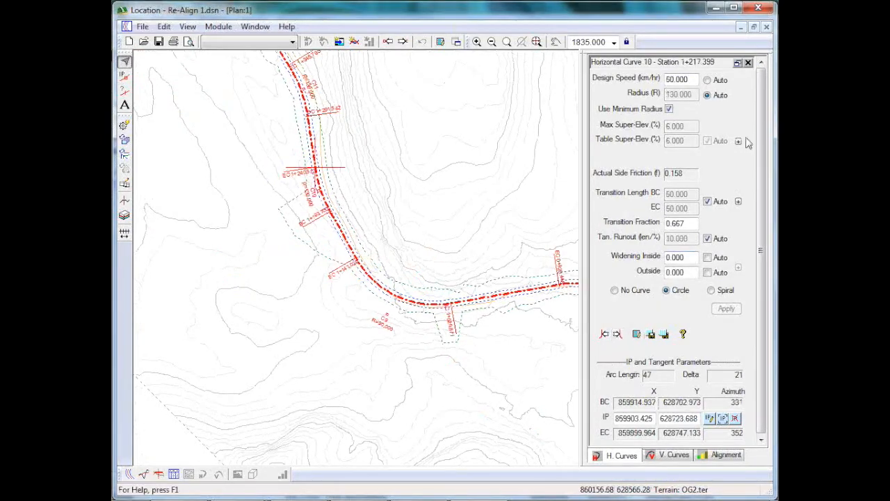
mouse_move(341, 201)
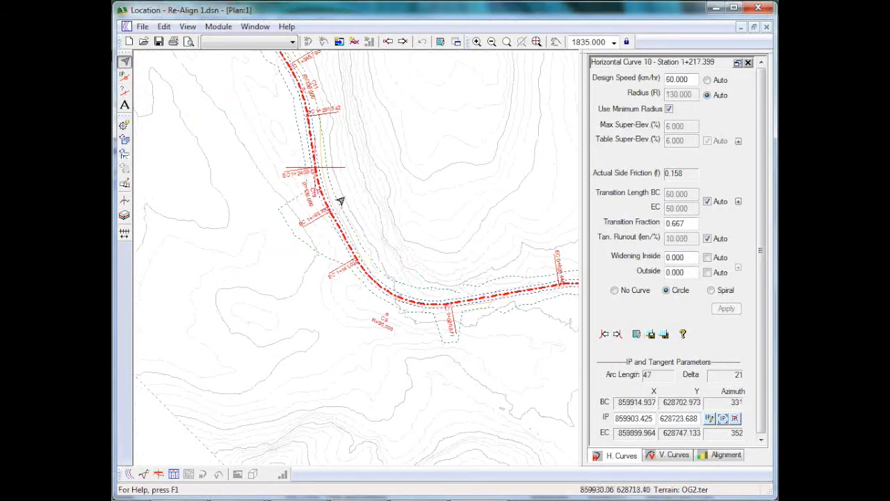
mouse_move(318, 209)
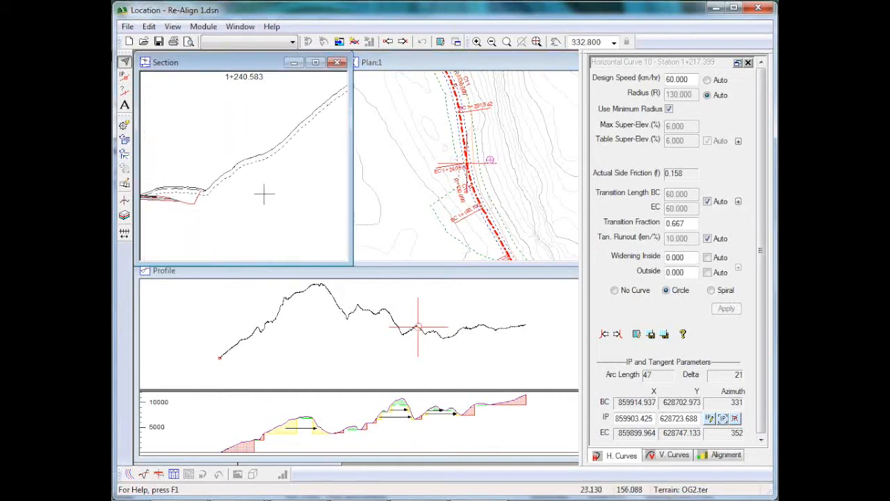
mouse_move(477, 167)
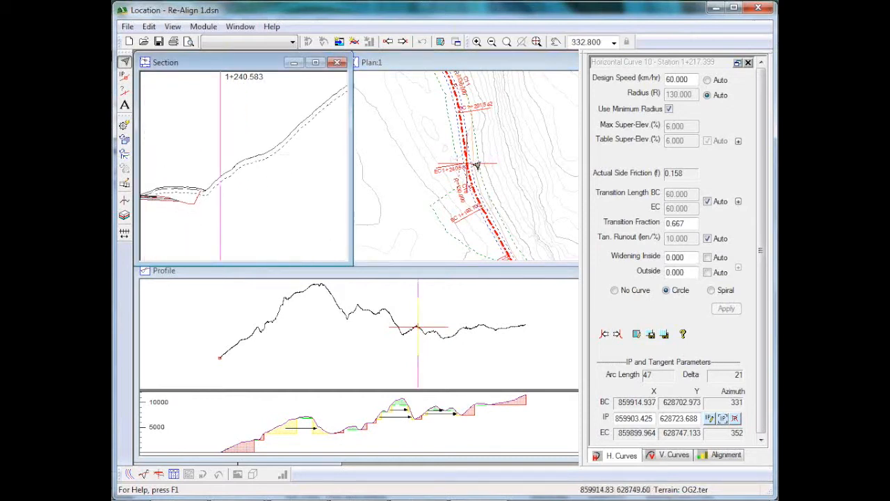
mouse_move(478, 162)
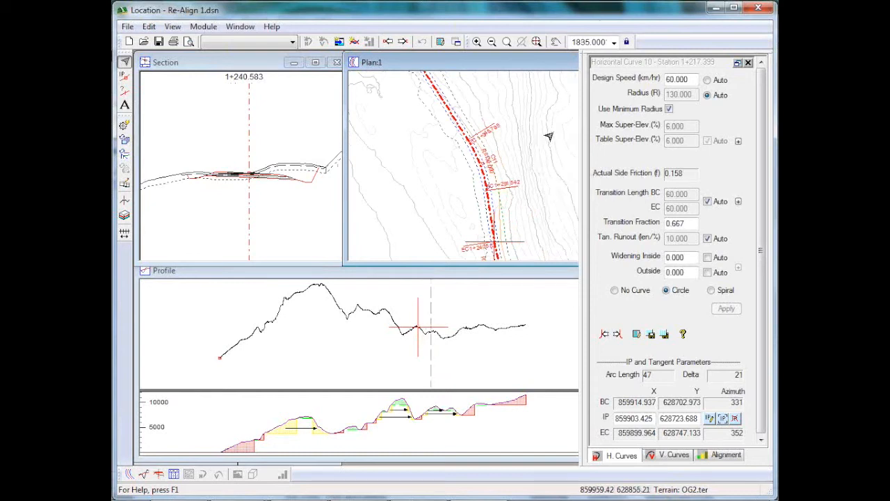
mouse_move(544, 139)
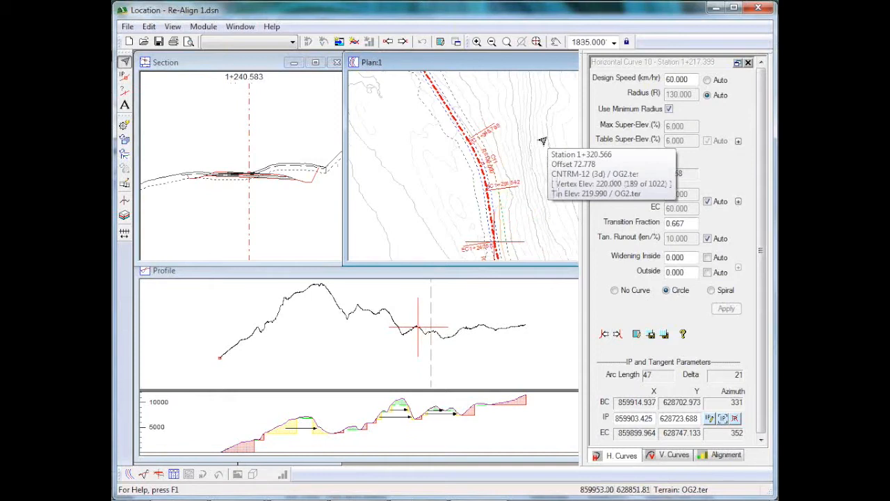
mouse_move(338, 348)
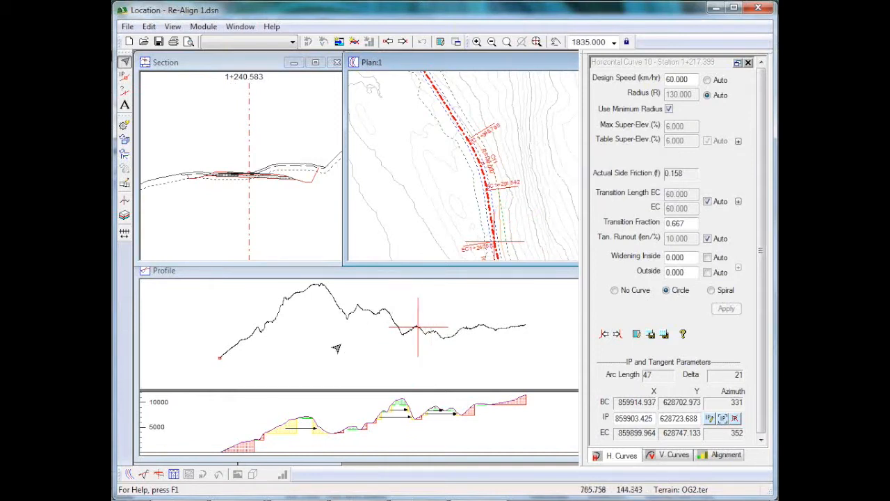
- Show the profile view alone with the mass haul diagram beneath
right_click(338, 348)
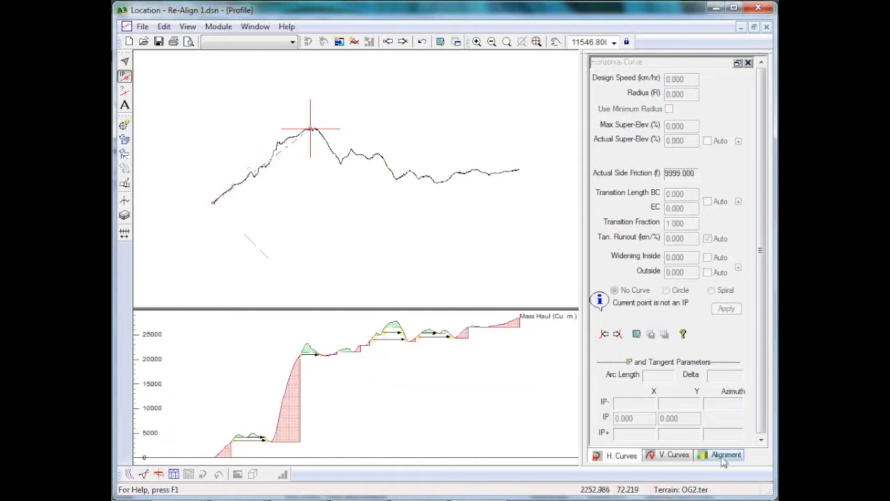
- Add a vertical IP at station 843.121 and apply a K=20 parabola at crest 0+607.567
click(673, 455)
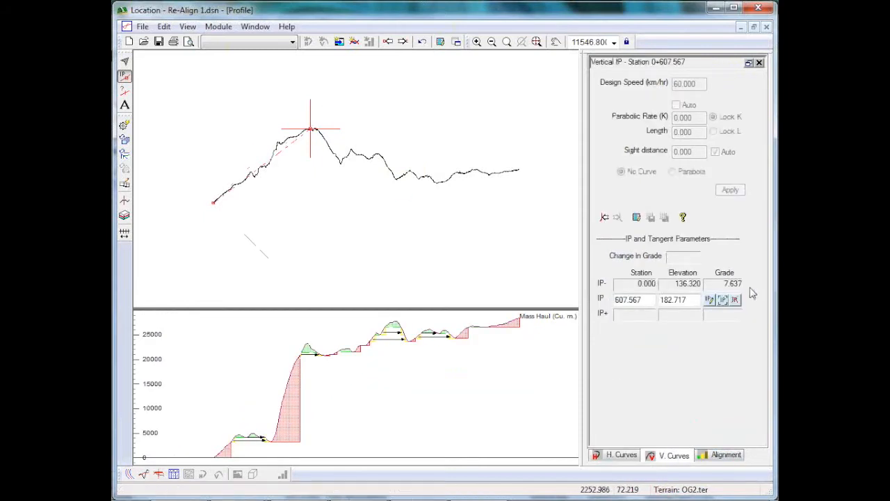
mouse_move(320, 167)
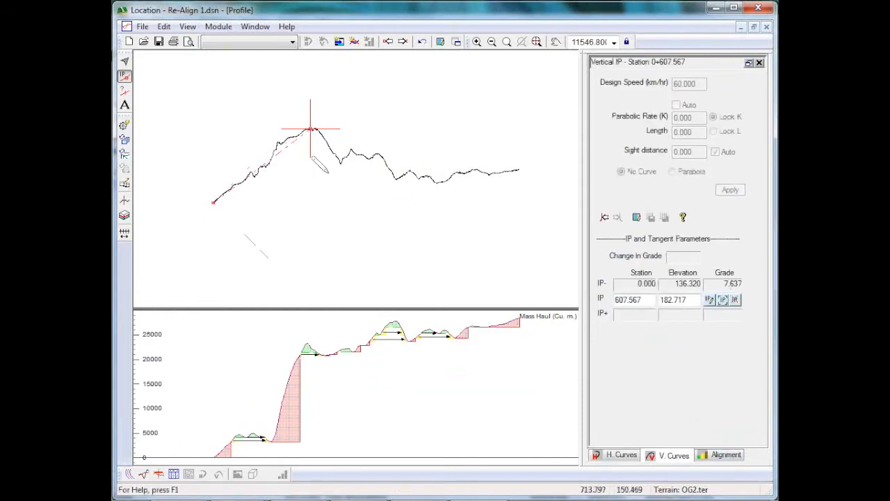
click(341, 161)
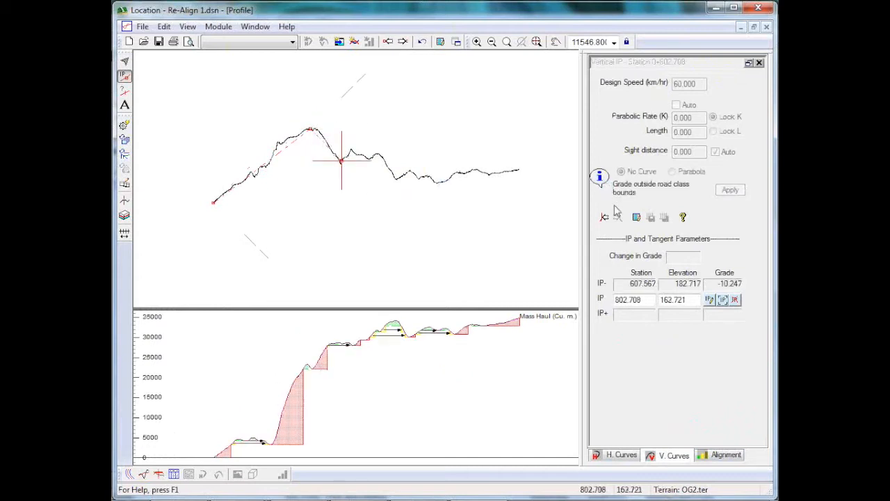
mouse_move(327, 150)
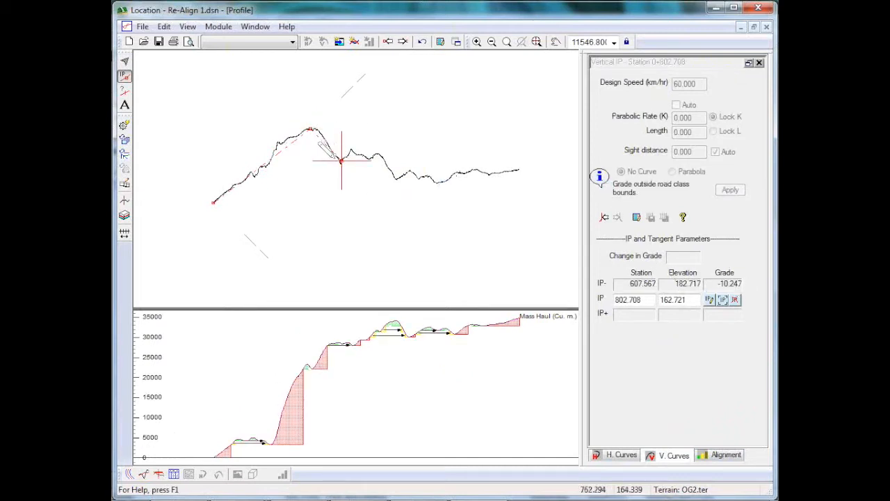
drag(341, 161, 348, 158)
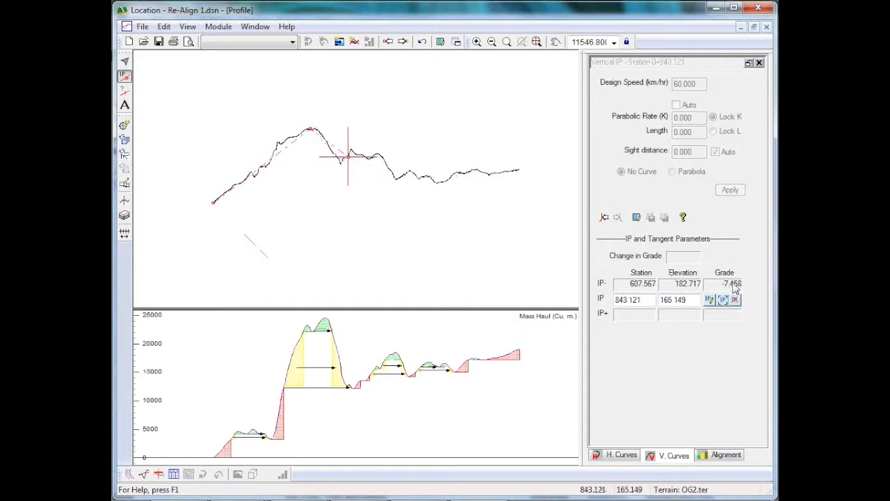
click(605, 217)
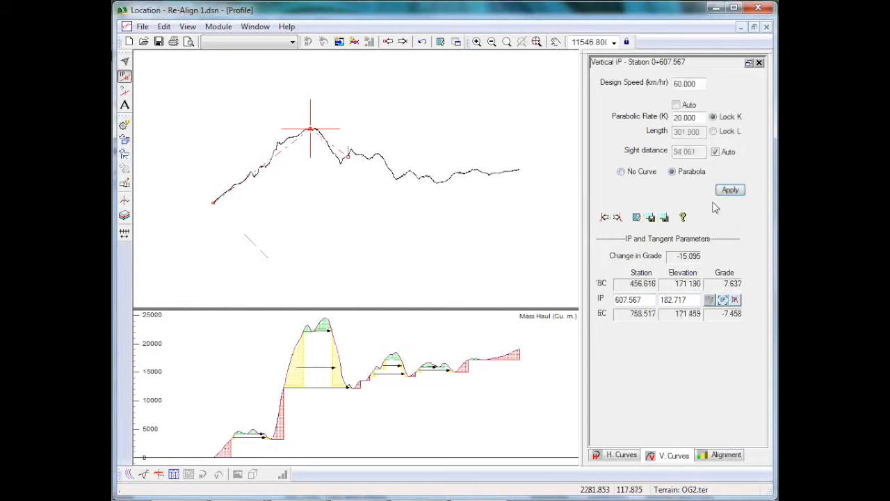
click(730, 189)
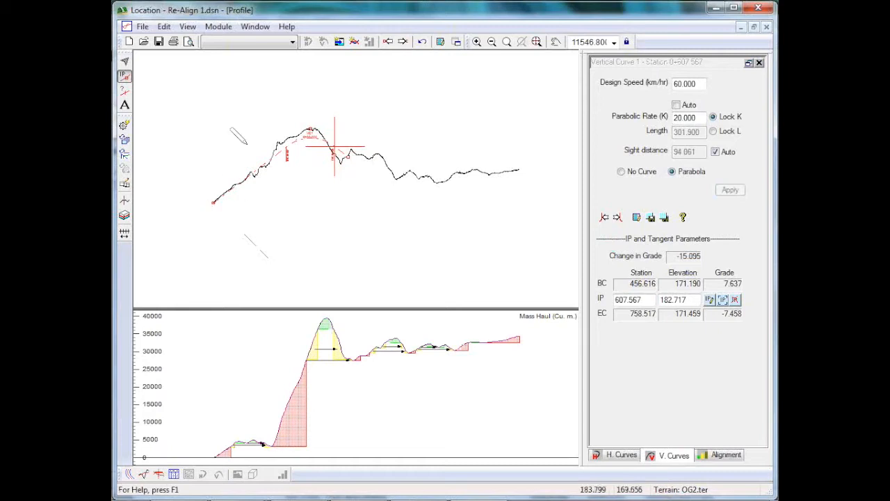
mouse_move(518, 156)
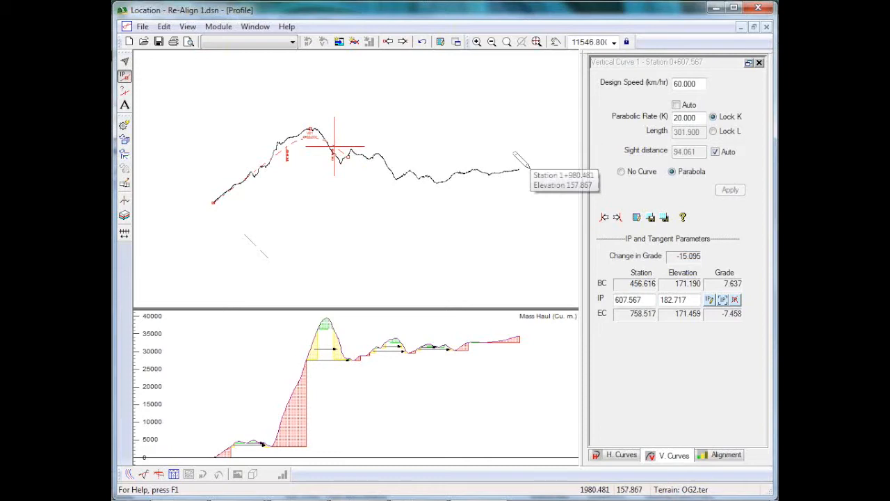
mouse_move(187, 17)
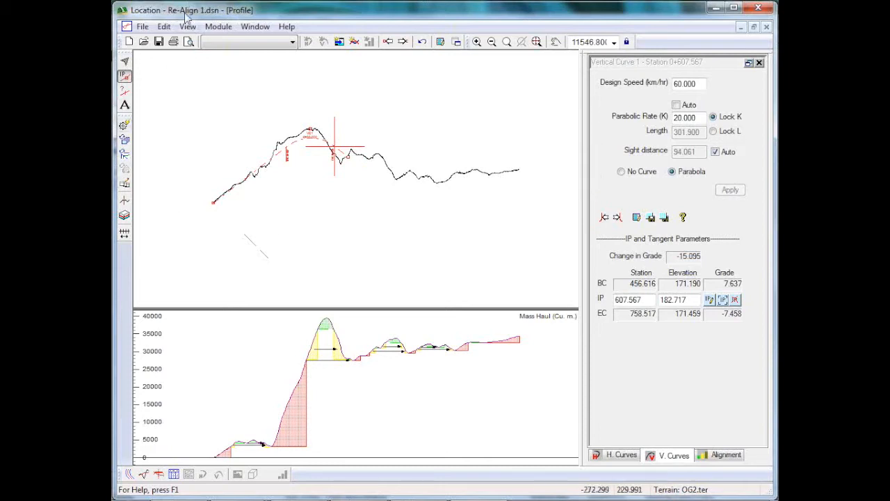
- Delete all vertical points with Delete Range, then show the Alignment properties
click(164, 27)
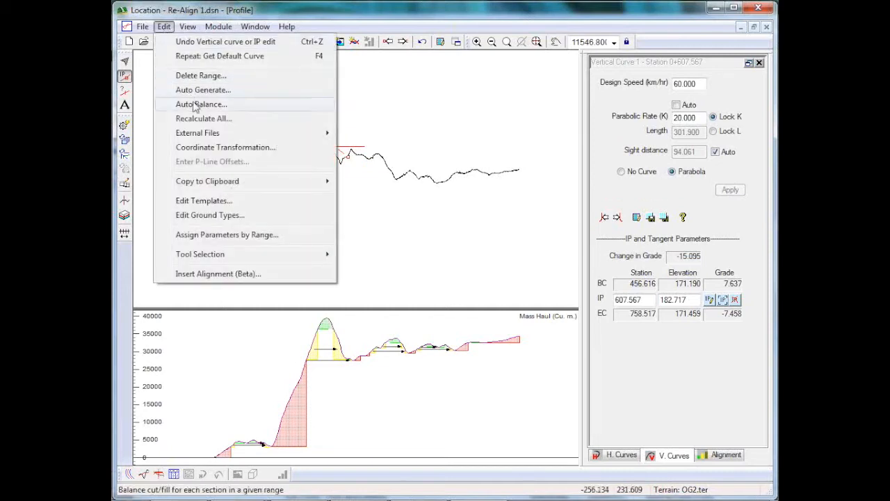
click(200, 75)
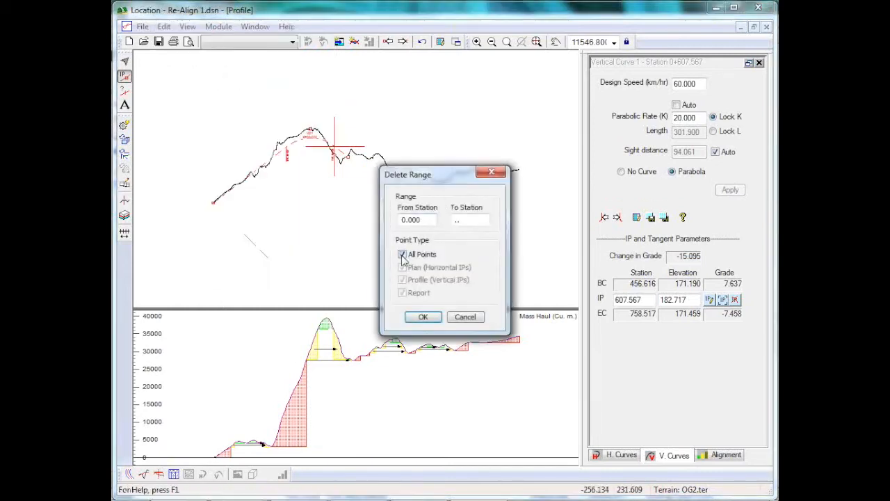
click(423, 317)
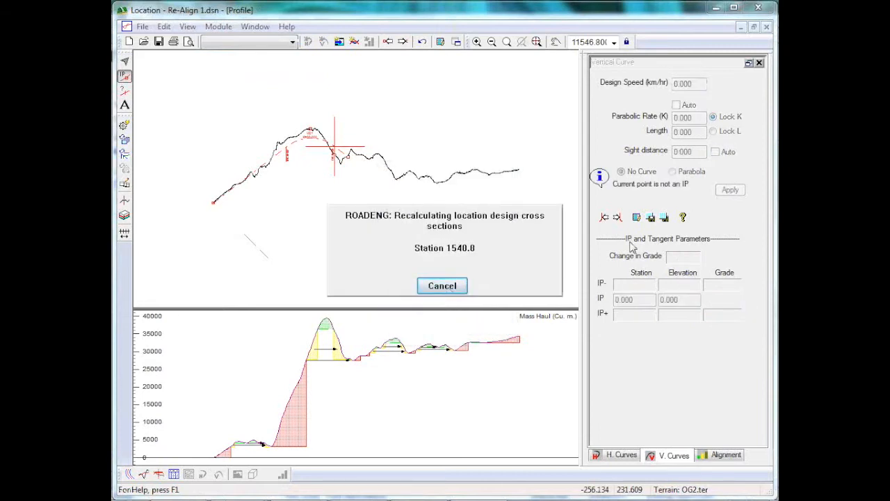
click(442, 285)
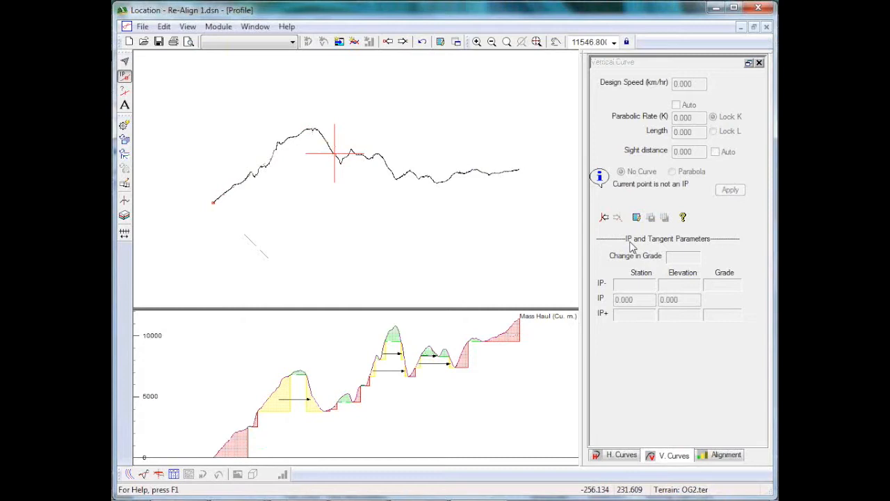
click(726, 455)
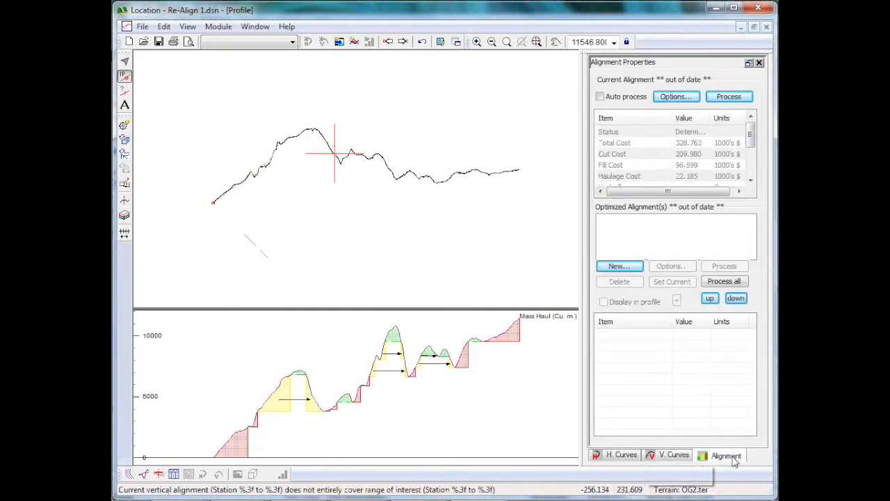
- Open the Current Alignment vertical optimization Options for Re-Align 1
click(727, 455)
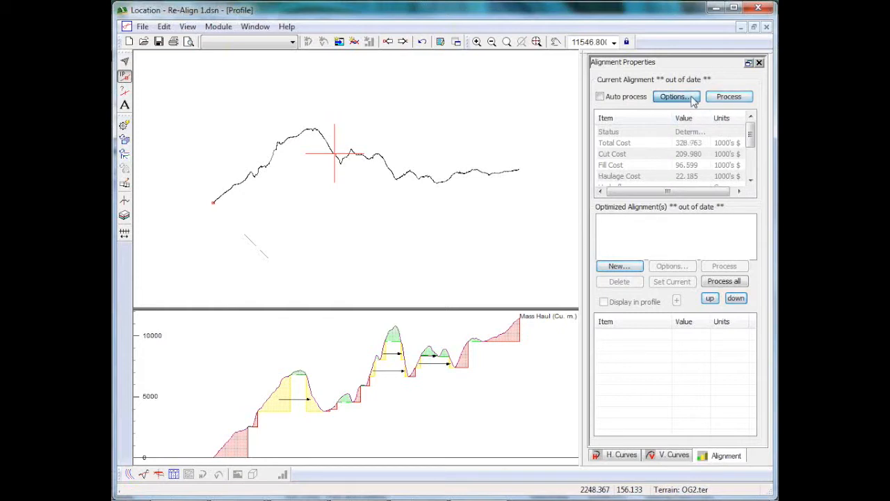
click(672, 96)
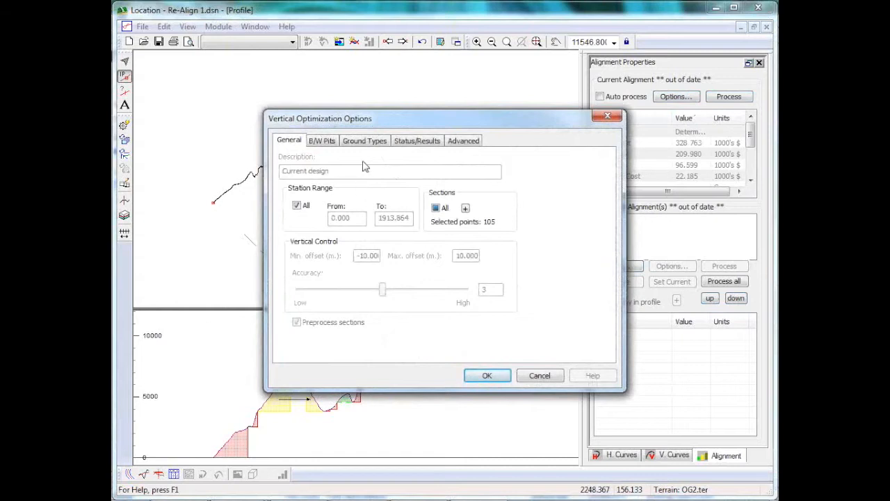
- Inspect Glacial Till costs: excavation 4.000, embankment 2.000 per cubic metre
click(365, 140)
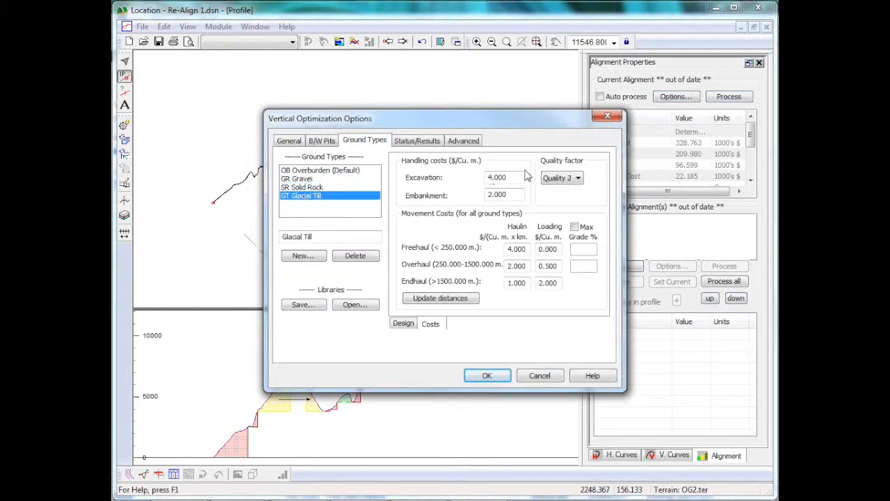
triple_click(500, 177)
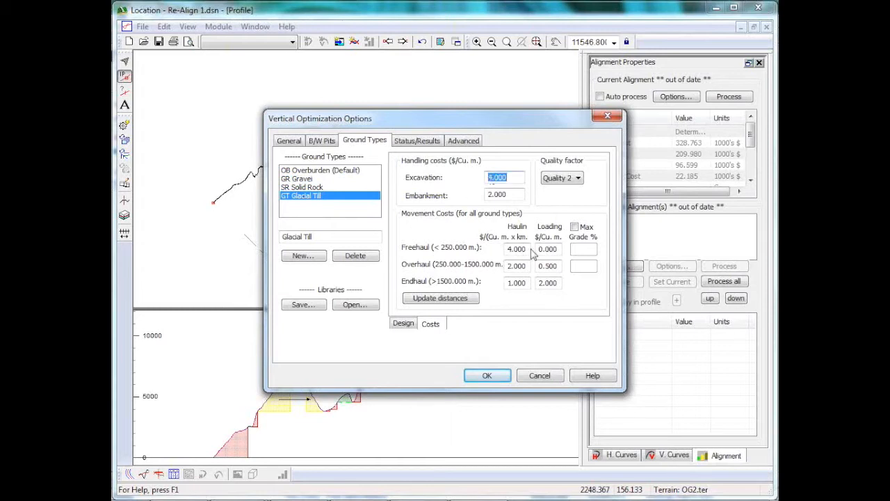
mouse_move(493, 208)
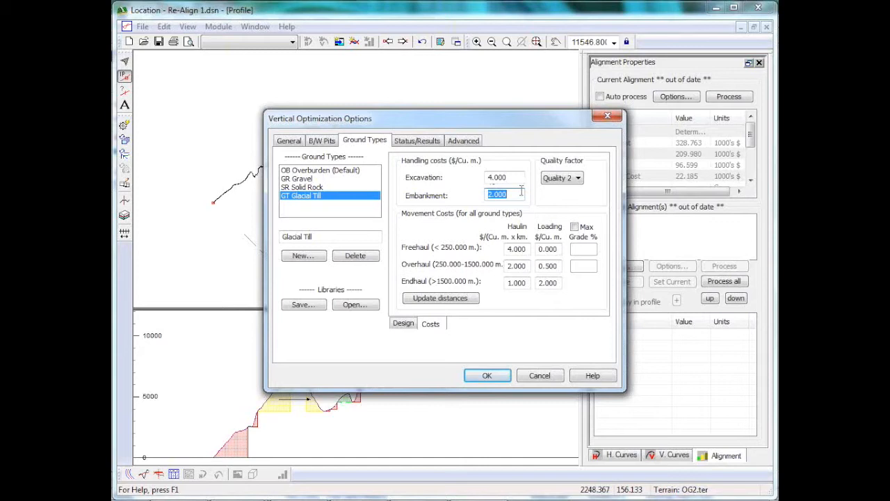
mouse_move(483, 245)
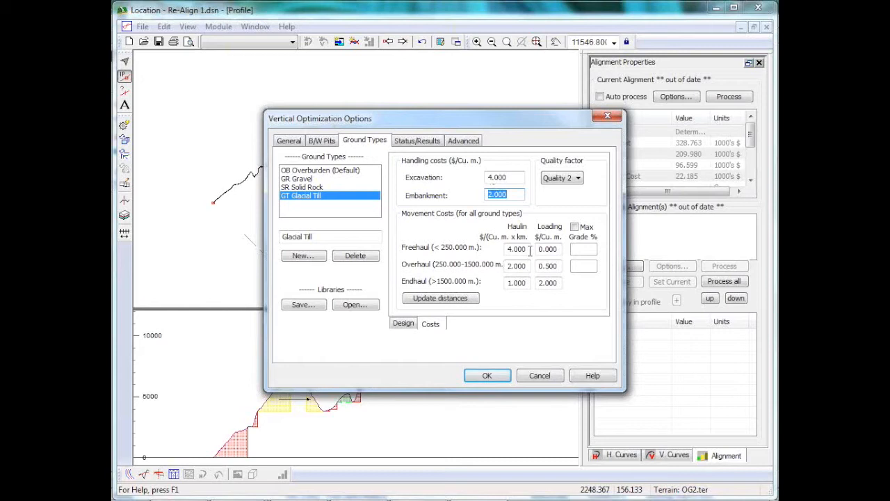
mouse_move(526, 237)
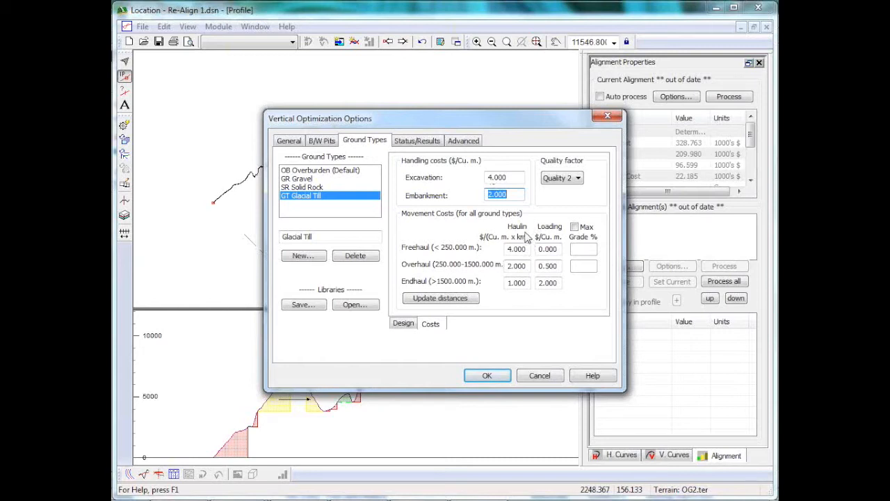
mouse_move(452, 295)
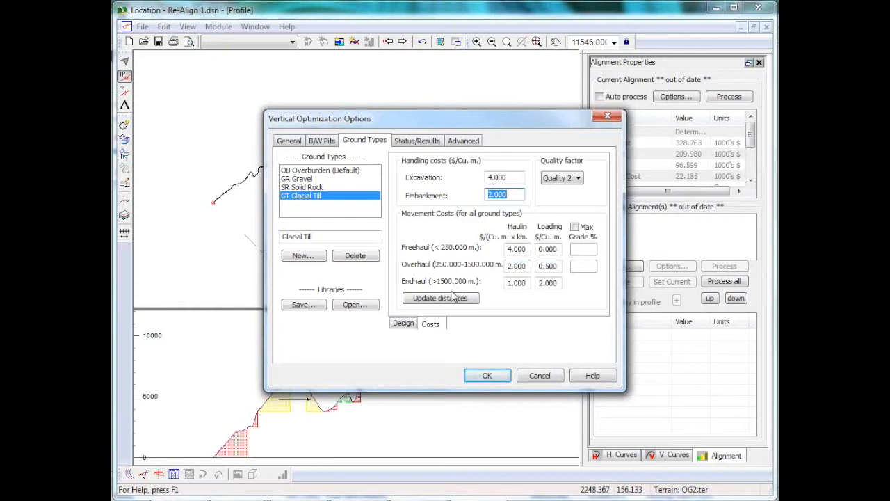
mouse_move(424, 279)
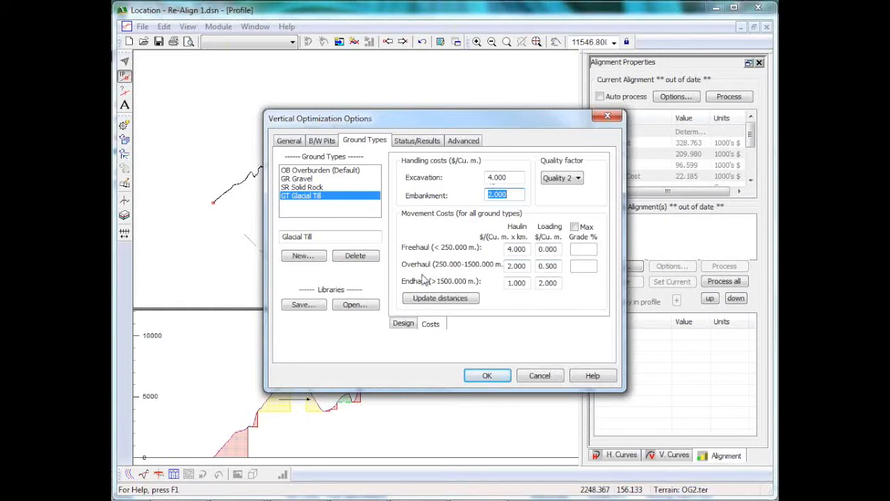
mouse_move(532, 308)
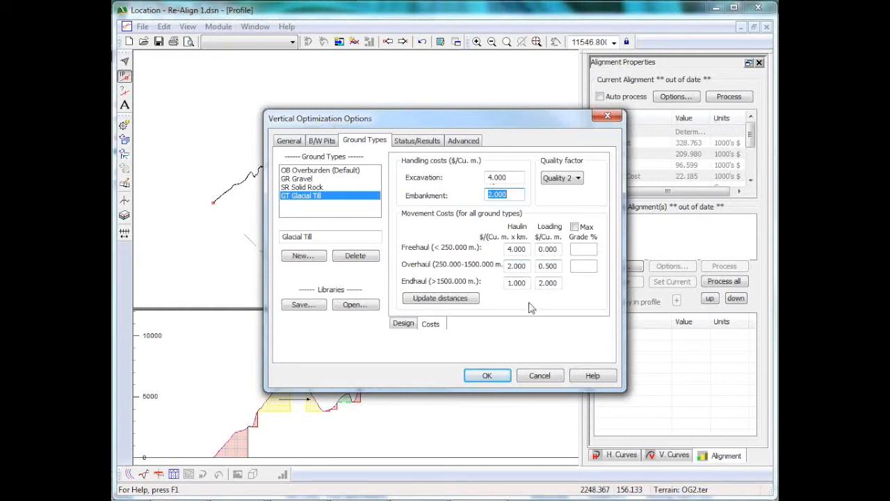
mouse_move(685, 236)
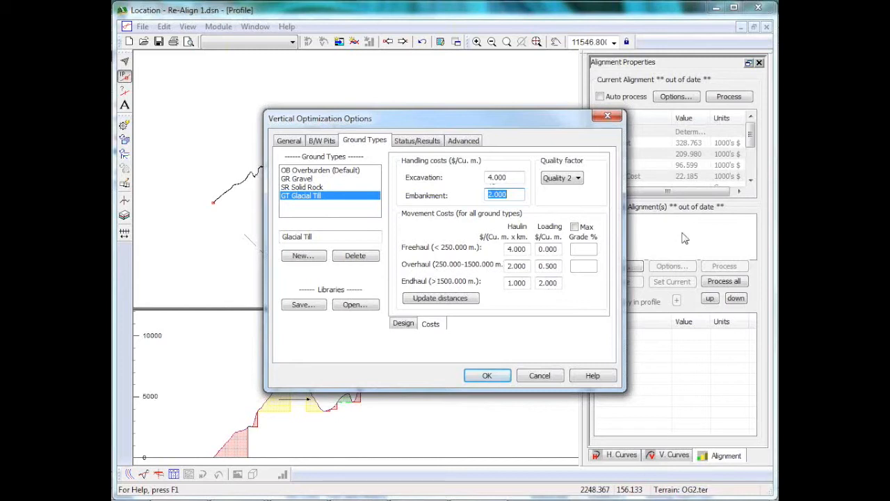
mouse_move(549, 382)
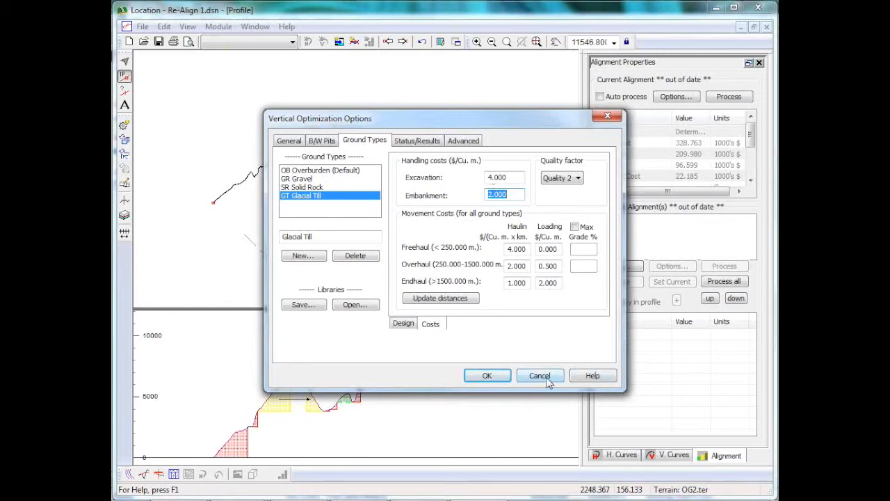
- Cancel the vertical optimization options, discarding the cost edits
click(540, 376)
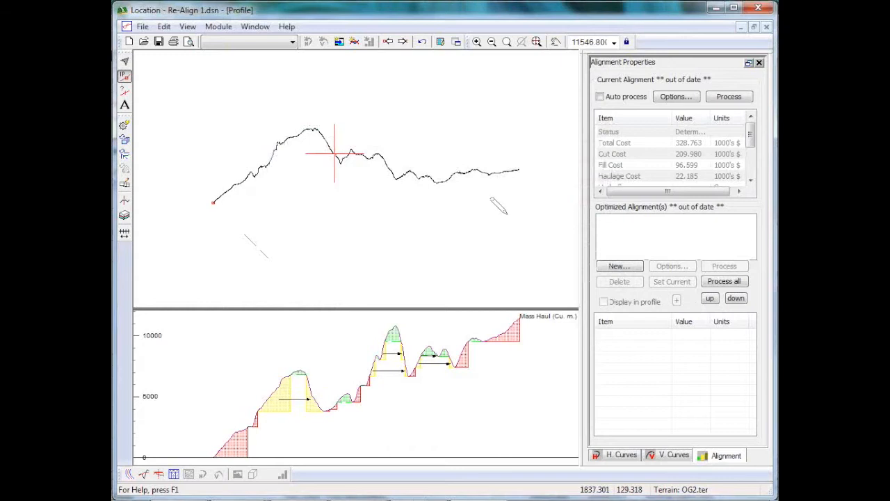
mouse_move(196, 135)
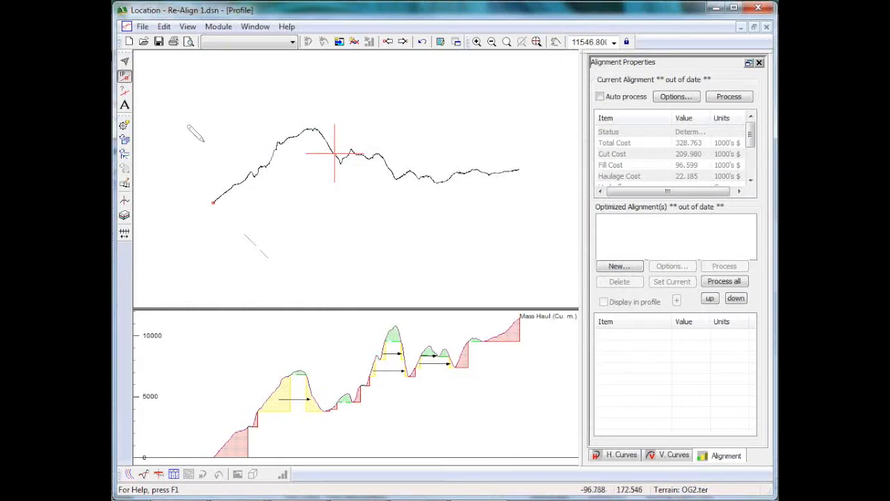
mouse_move(191, 192)
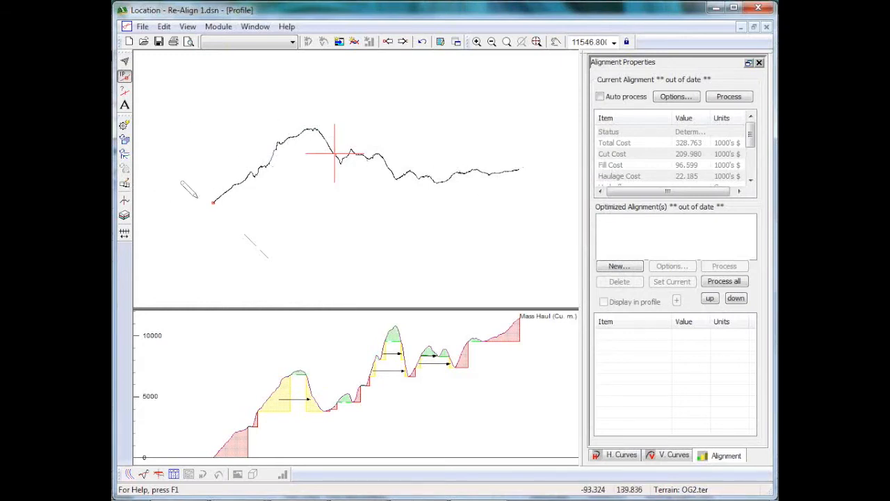
mouse_move(188, 192)
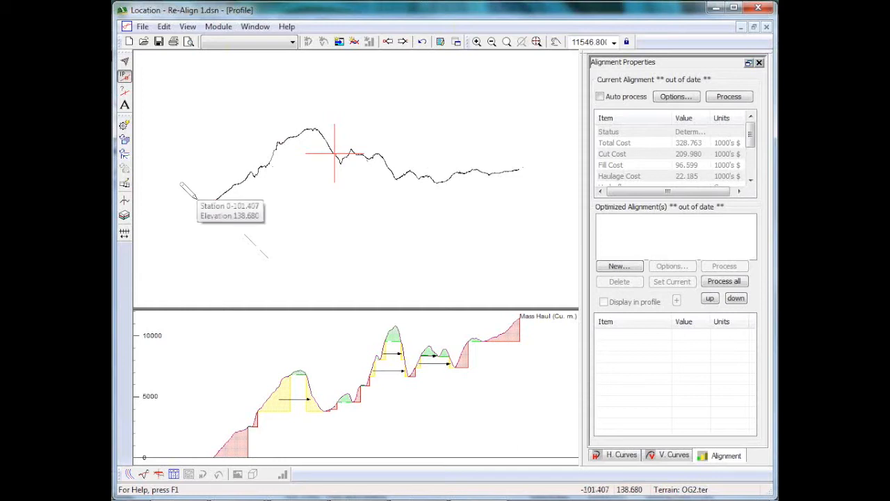
mouse_move(613, 253)
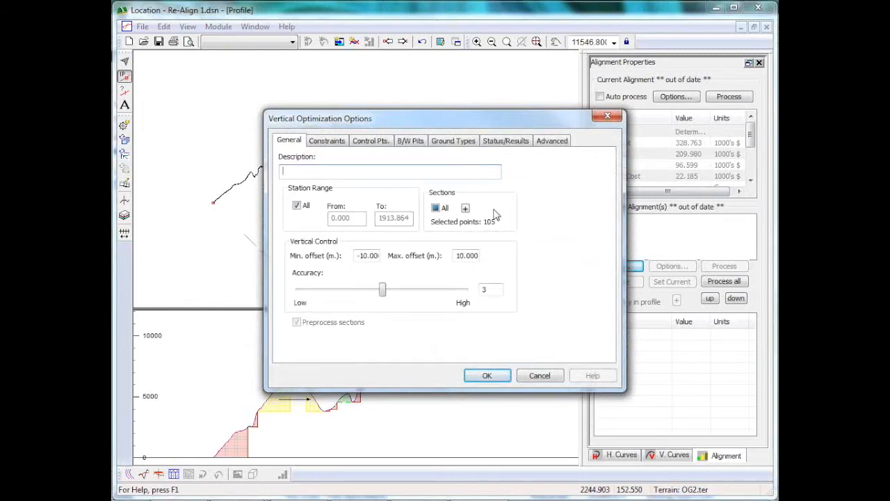
- Enter 'FROM SCRATCH' as the description, leaving section point types unchanged
text(FROM S)
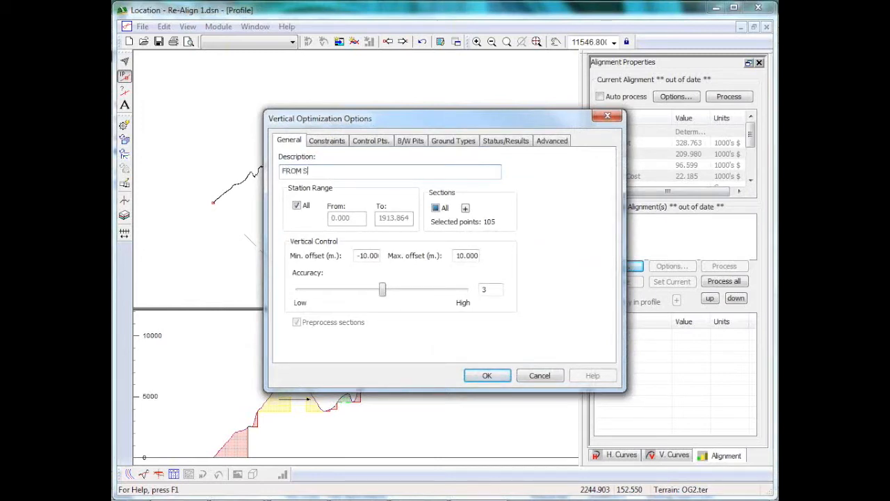
text(CRATCH)
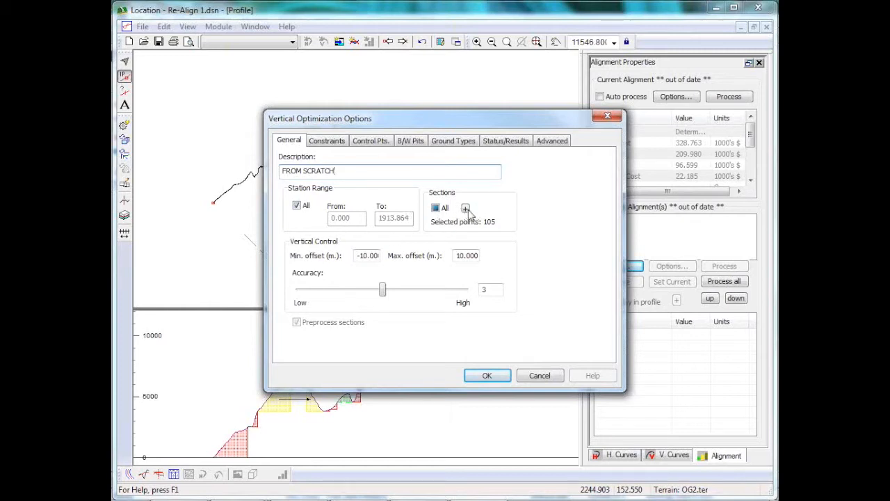
click(465, 208)
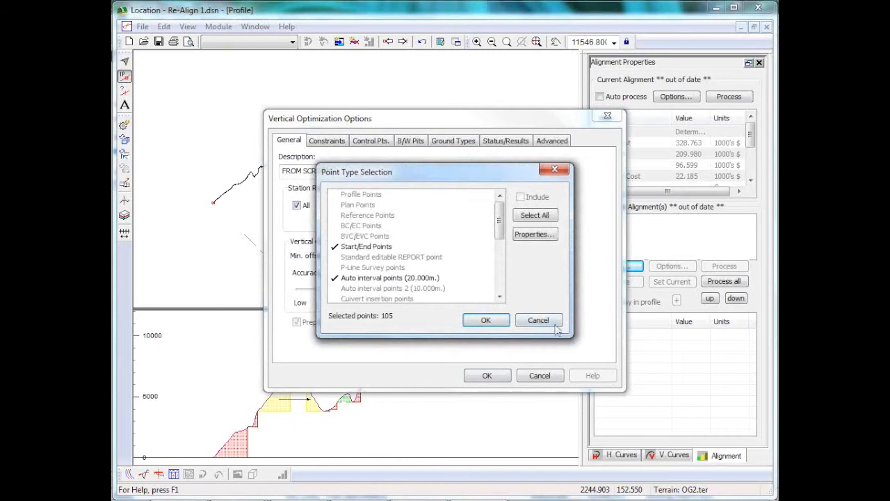
click(485, 320)
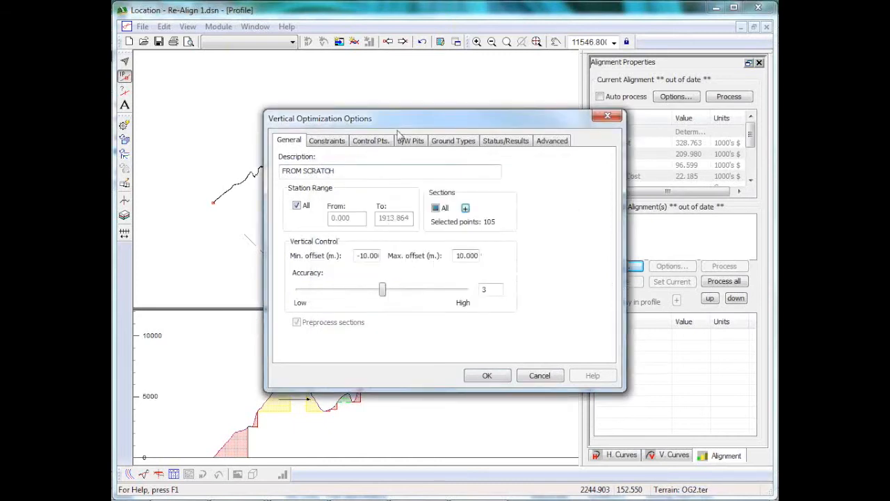
mouse_move(268, 172)
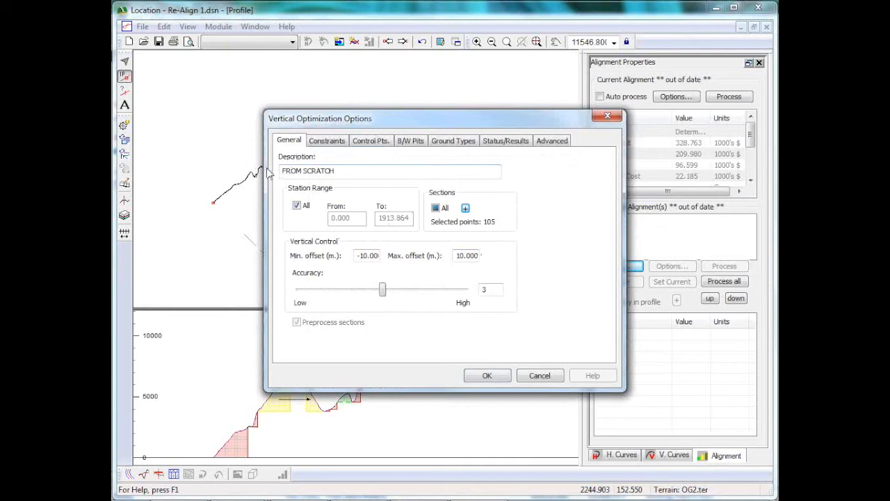
mouse_move(368, 236)
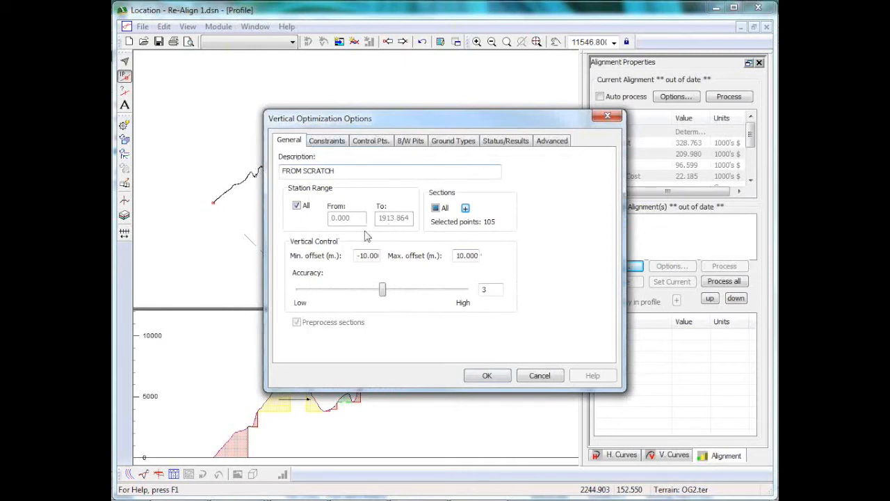
mouse_move(440, 261)
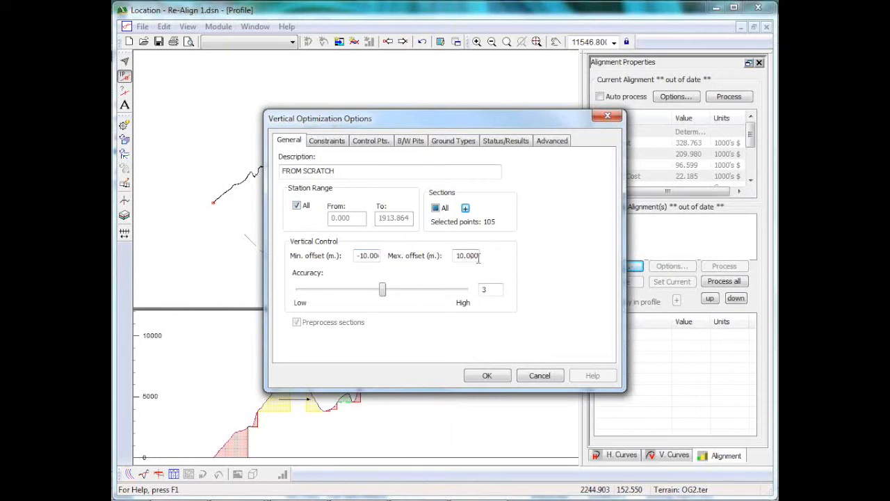
mouse_move(209, 179)
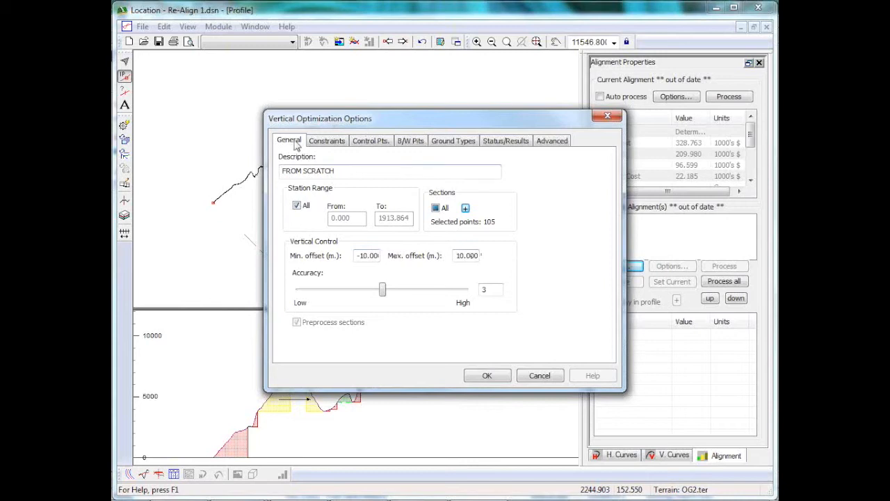
- Review the ±10% grade and K 20 sag/crest limits, then the Overburden ground-type costs
click(327, 140)
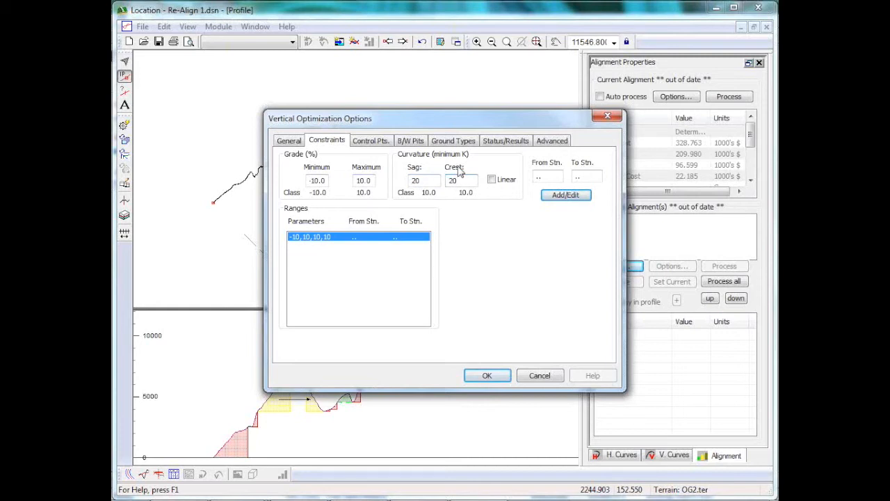
mouse_move(610, 165)
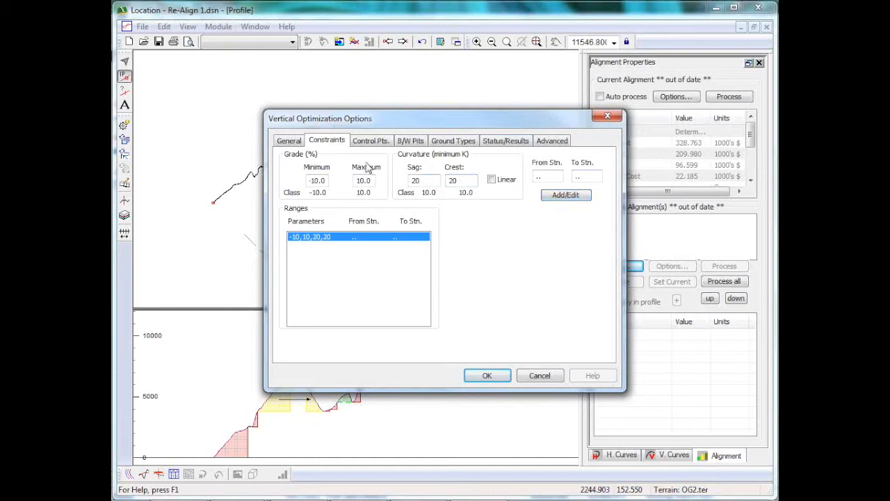
mouse_move(375, 193)
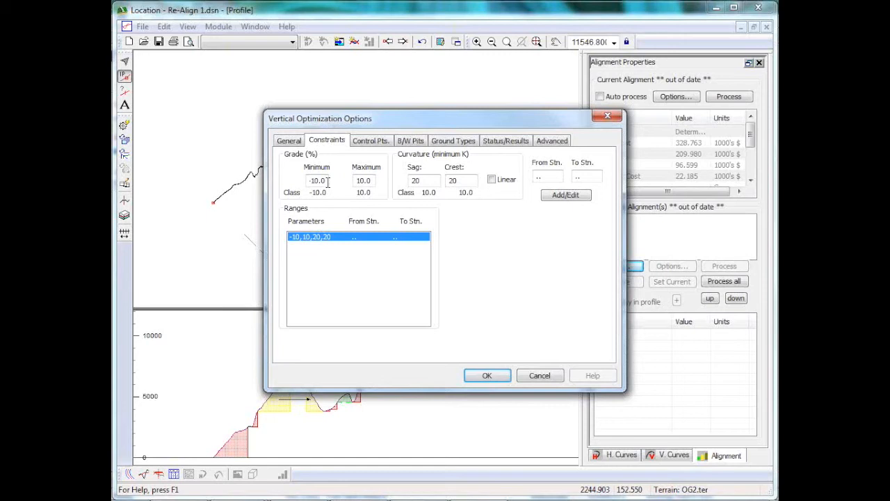
click(453, 139)
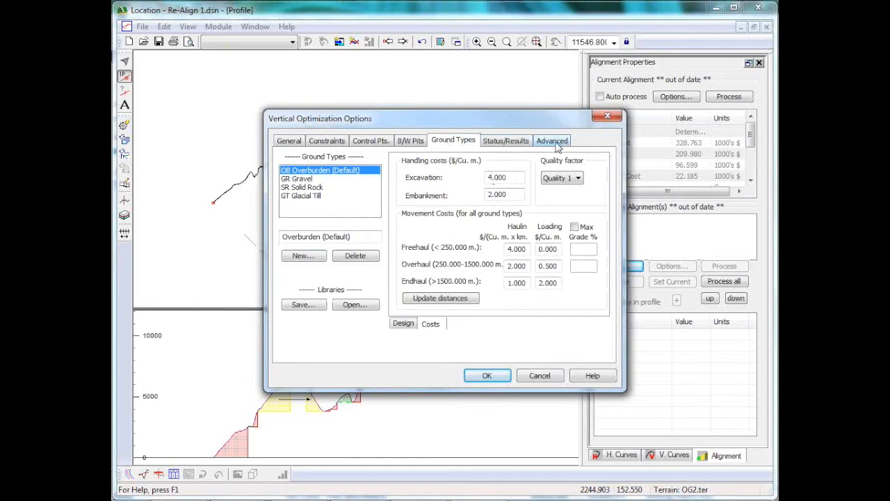
- Adjust the advanced solver model and solver options, and check the optimization status
click(552, 140)
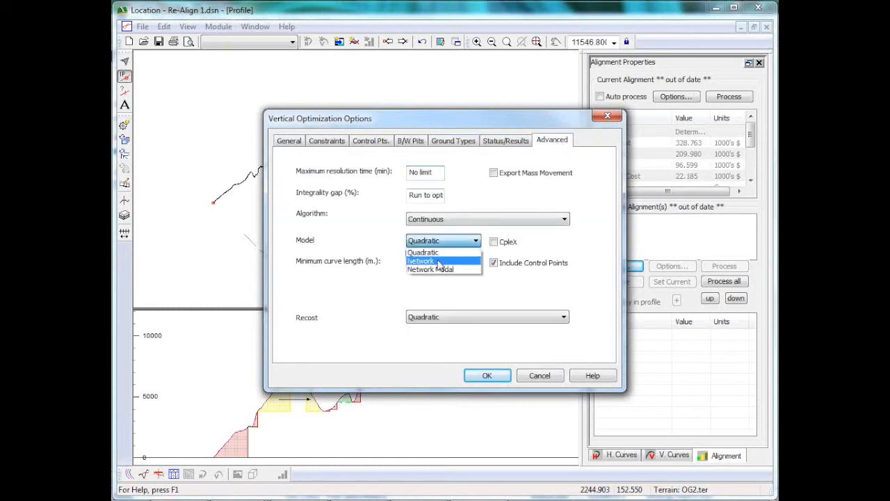
click(430, 269)
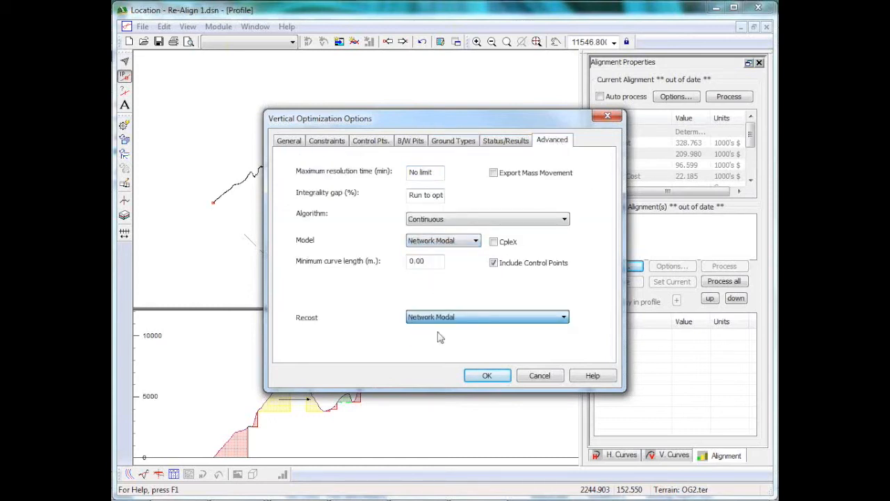
click(494, 241)
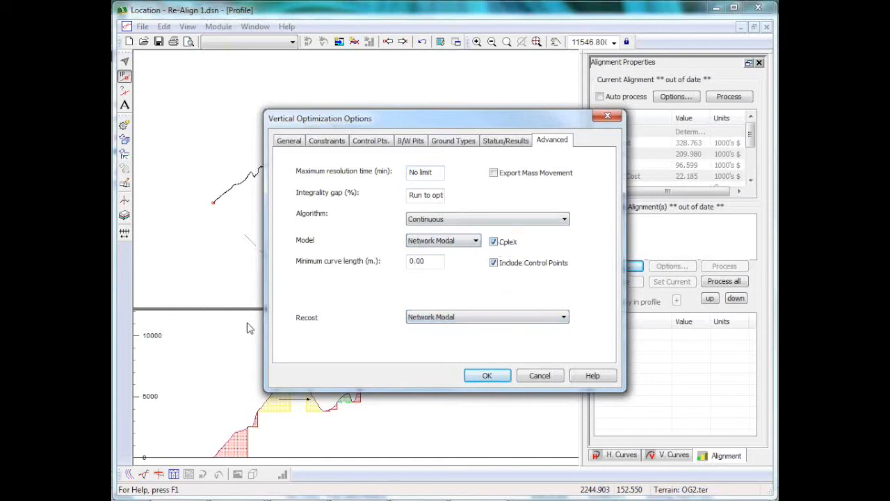
mouse_move(512, 144)
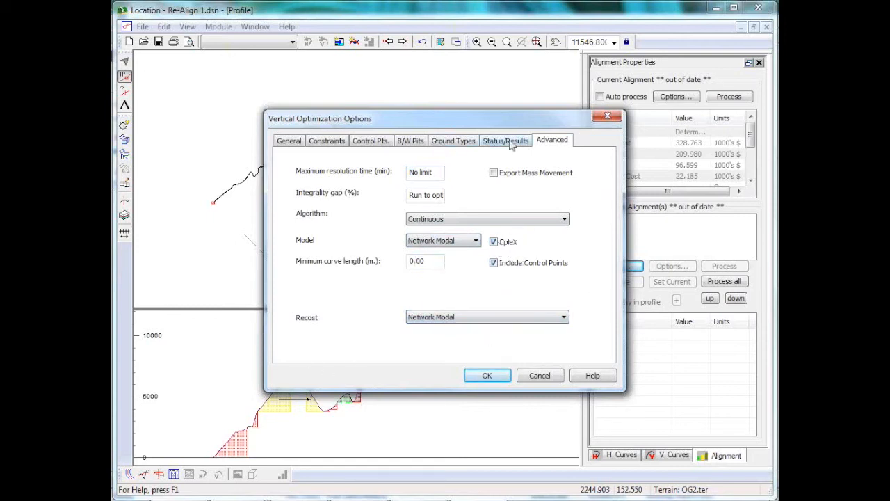
click(453, 140)
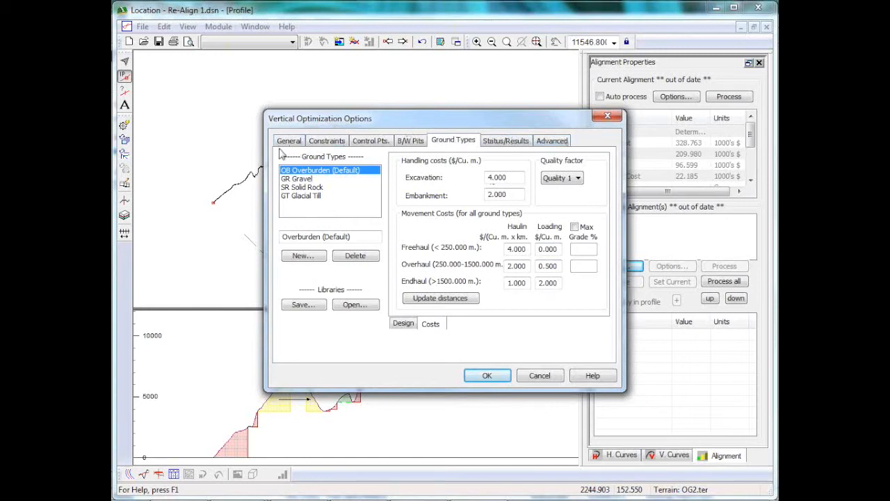
mouse_move(556, 144)
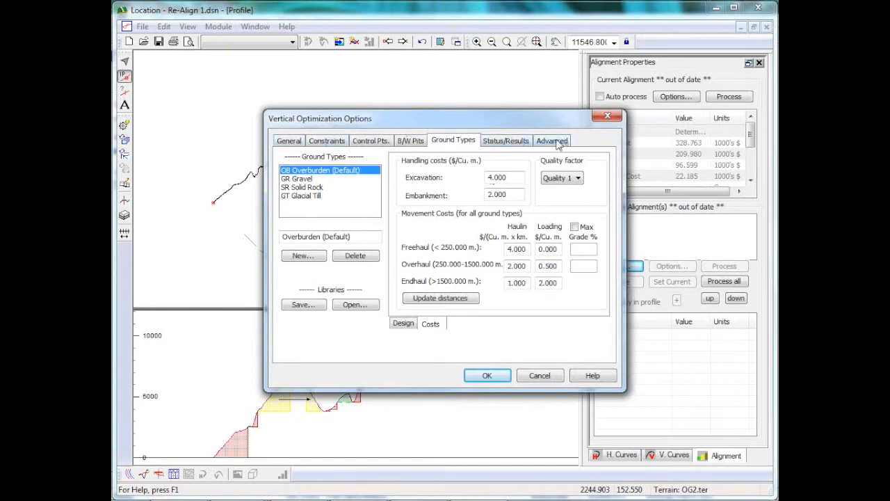
- Run the optimizer with Continuous with Tangents v2 and a 50 m minimum curve length
click(552, 140)
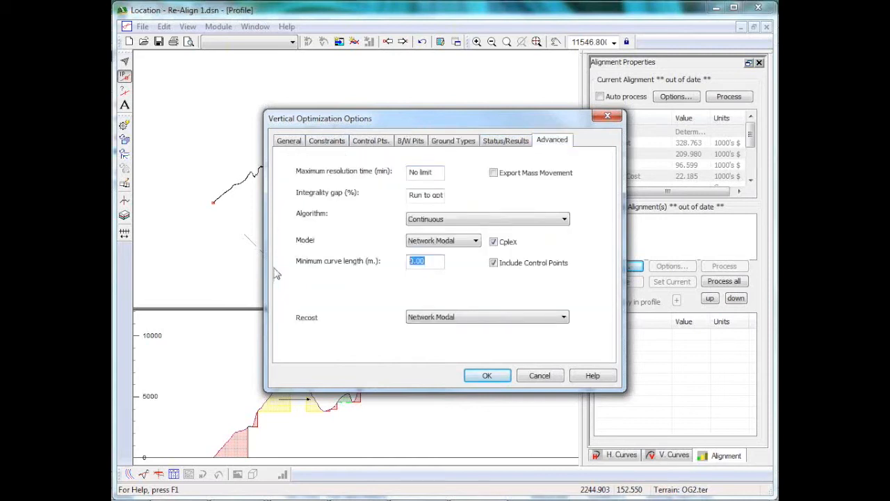
text(50)
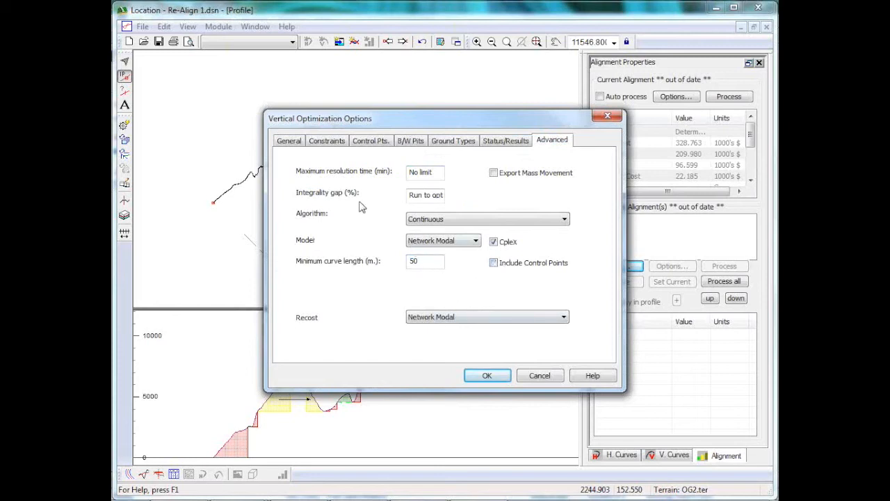
click(564, 218)
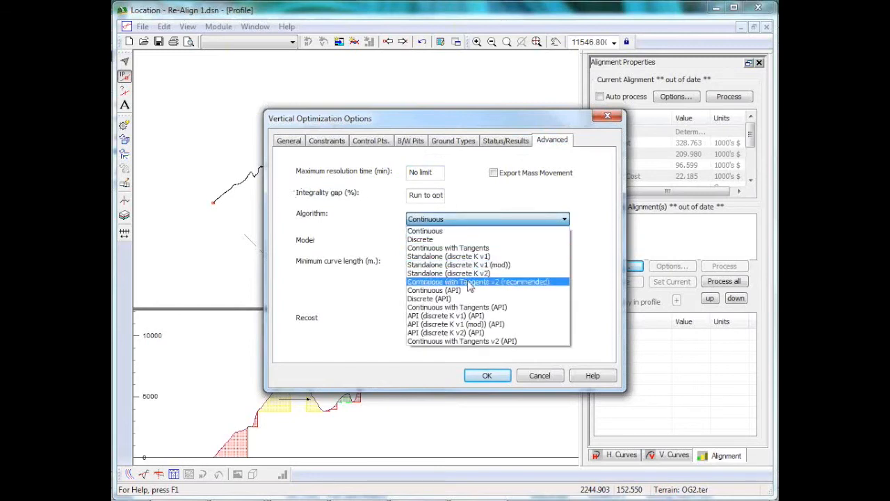
click(487, 282)
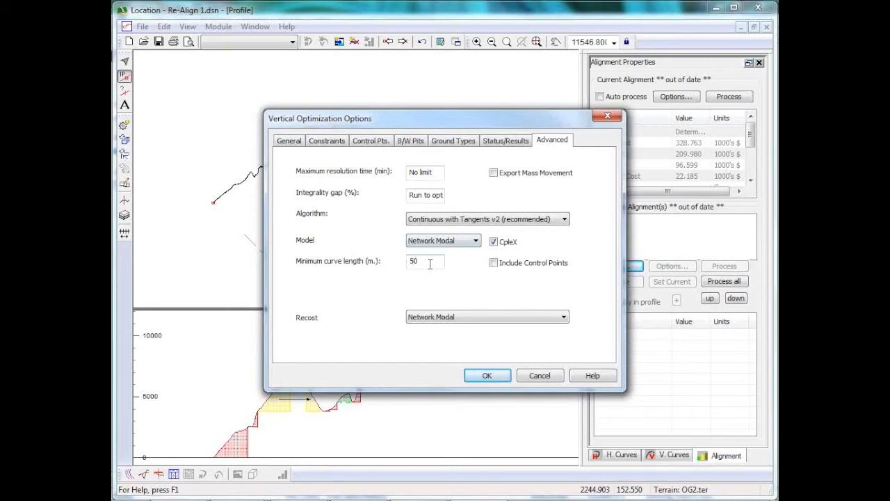
triple_click(414, 261)
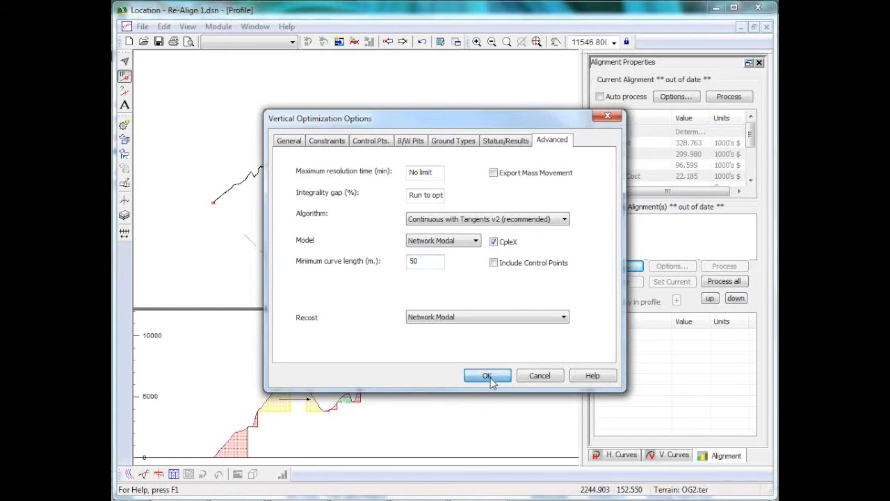
click(487, 375)
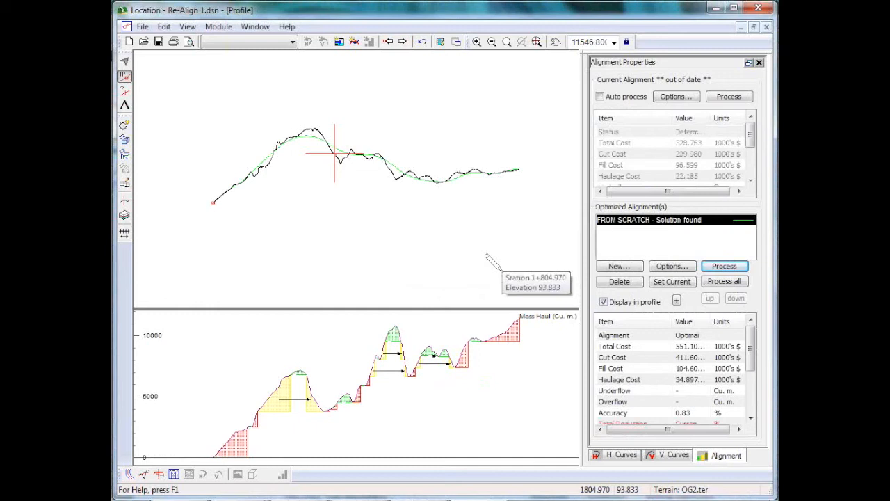
scroll(down, 3)
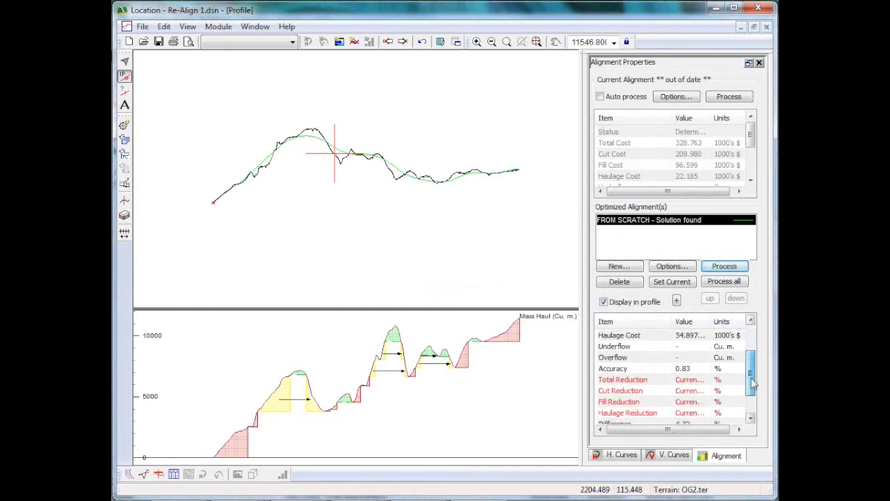
scroll(down, 3)
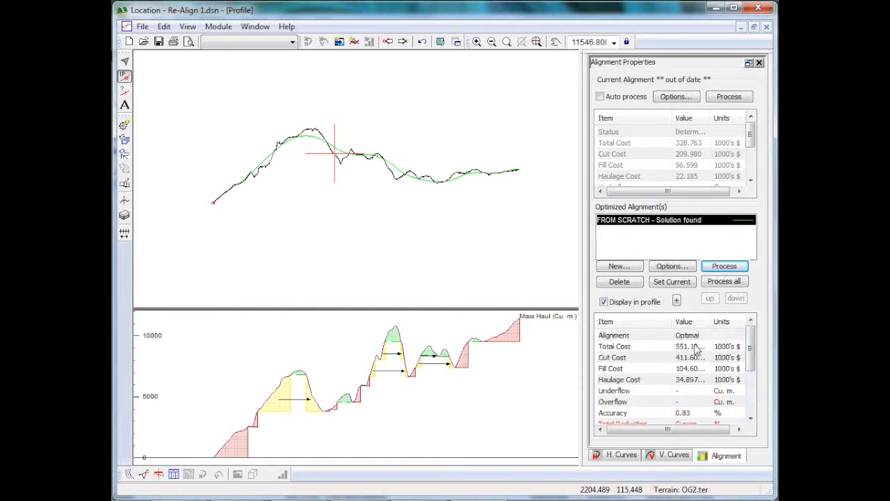
mouse_move(643, 422)
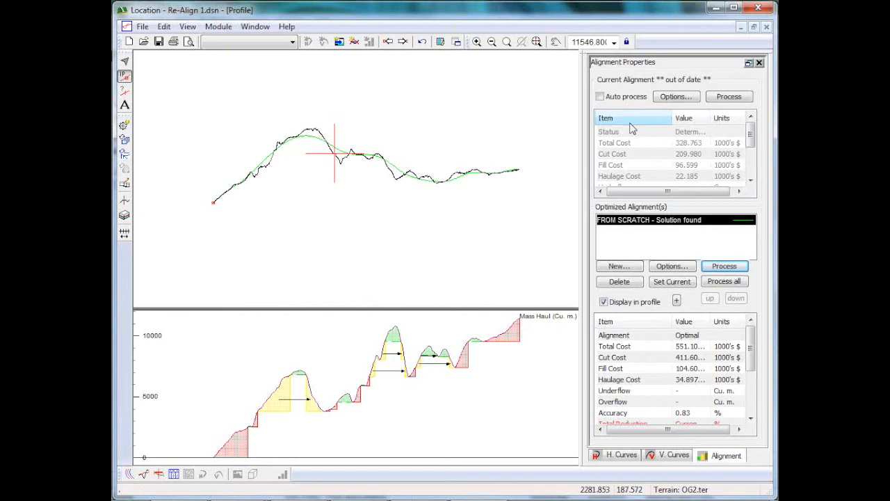
mouse_move(613, 133)
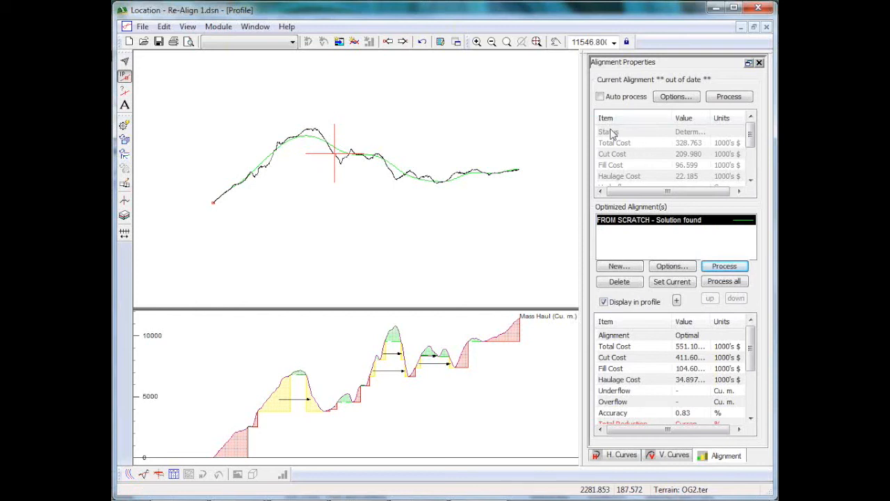
mouse_move(628, 143)
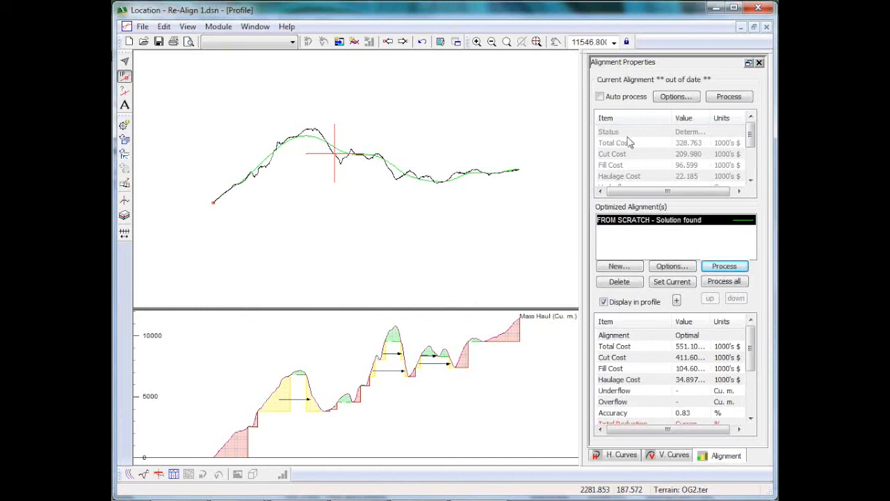
mouse_move(546, 163)
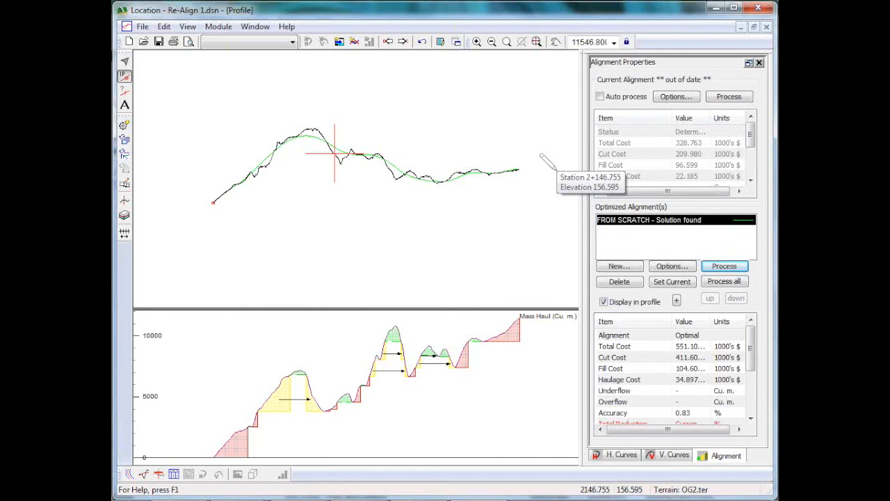
mouse_move(289, 125)
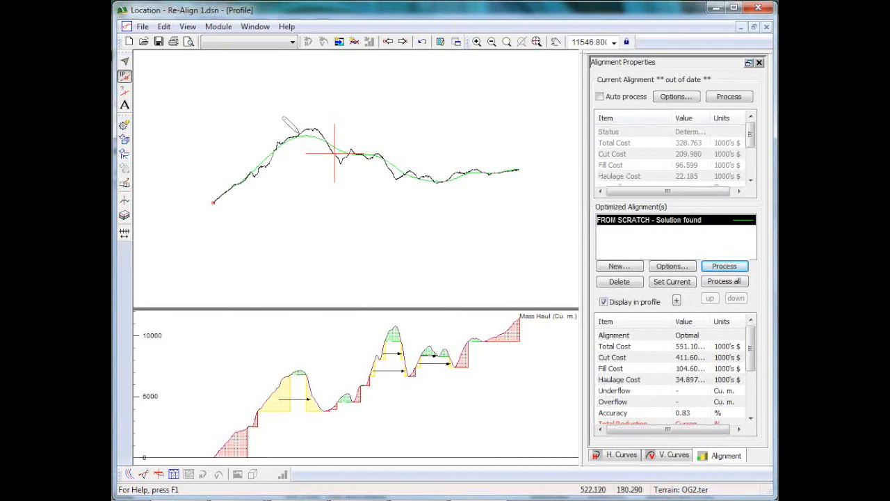
mouse_move(525, 153)
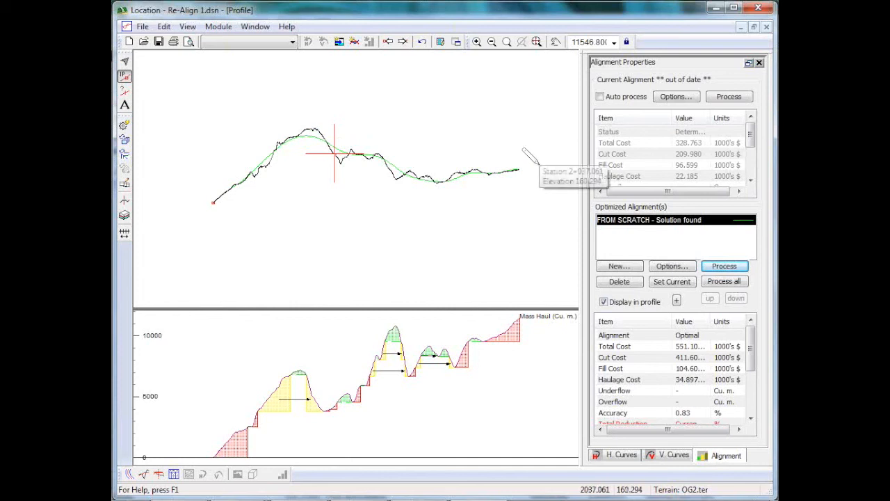
mouse_move(310, 129)
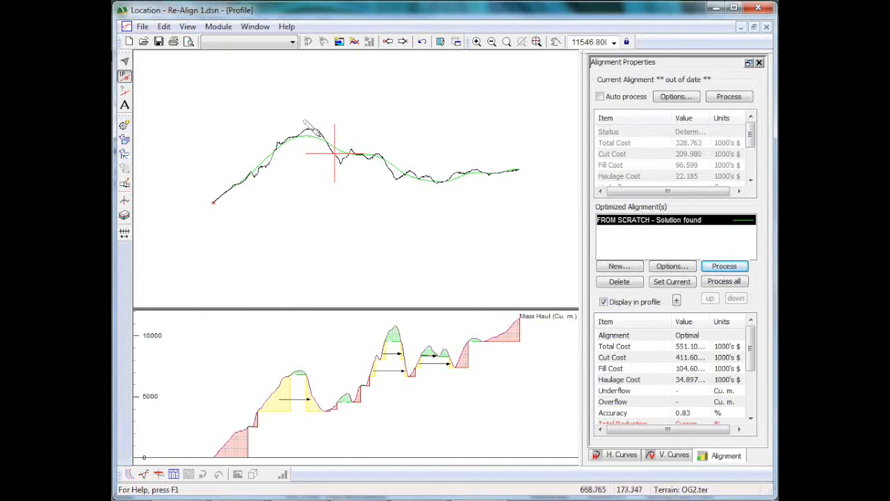
mouse_move(414, 167)
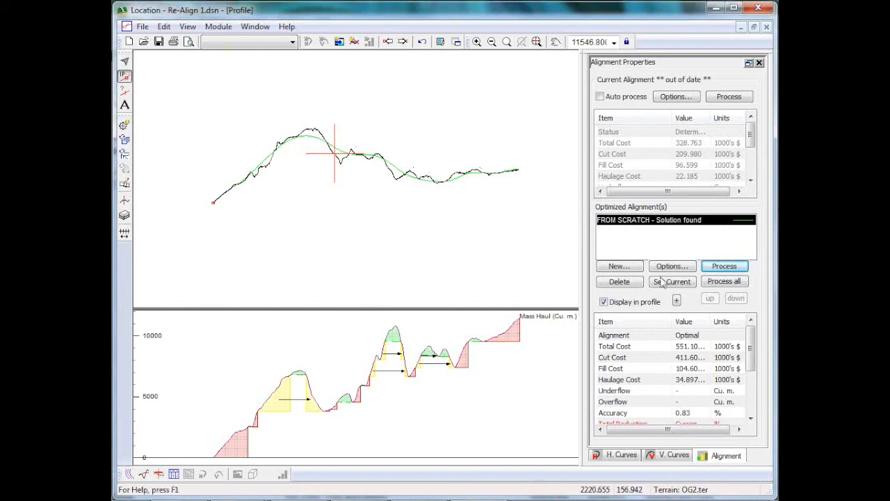
- Set the FROM SCRATCH solution as current without saving the old alignment, recalculating sections
click(672, 282)
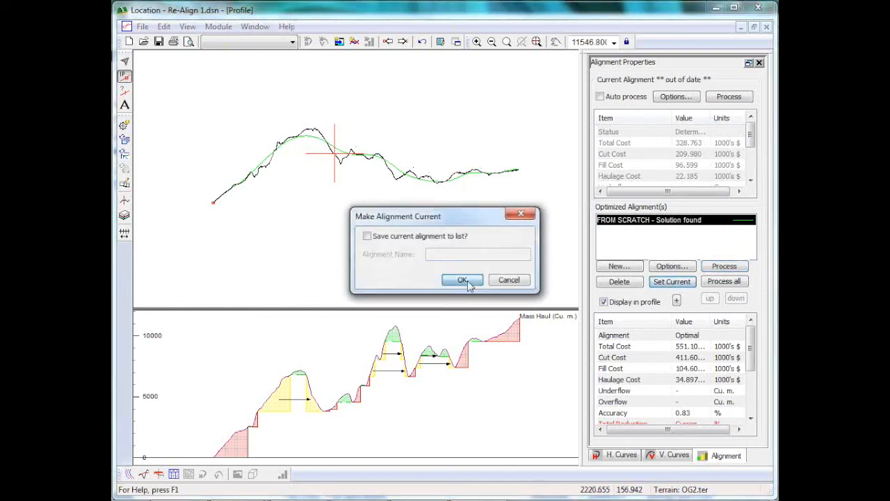
click(462, 279)
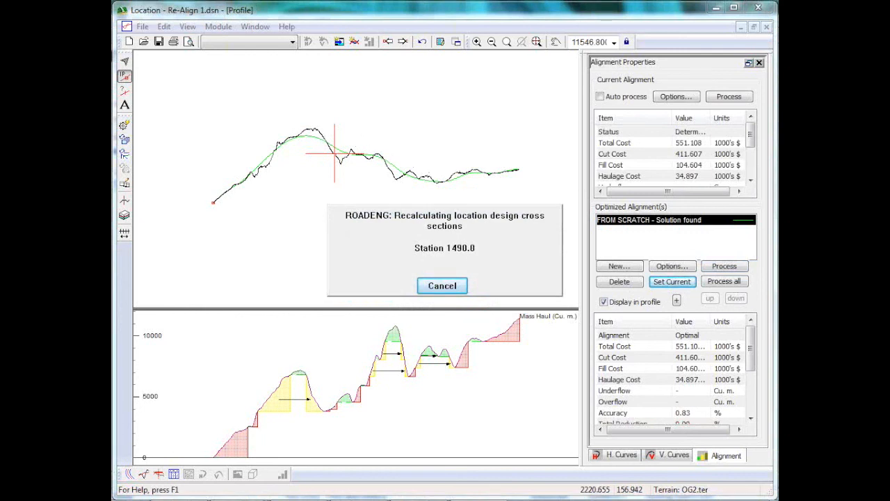
click(442, 285)
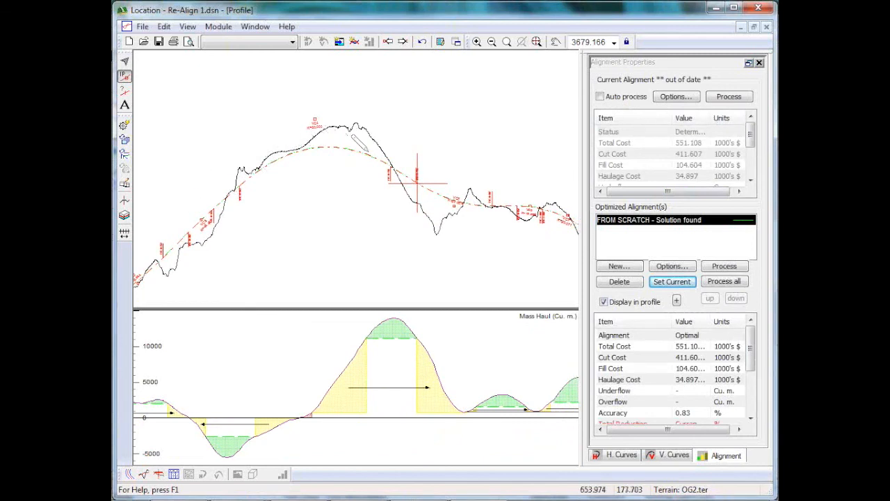
mouse_move(295, 142)
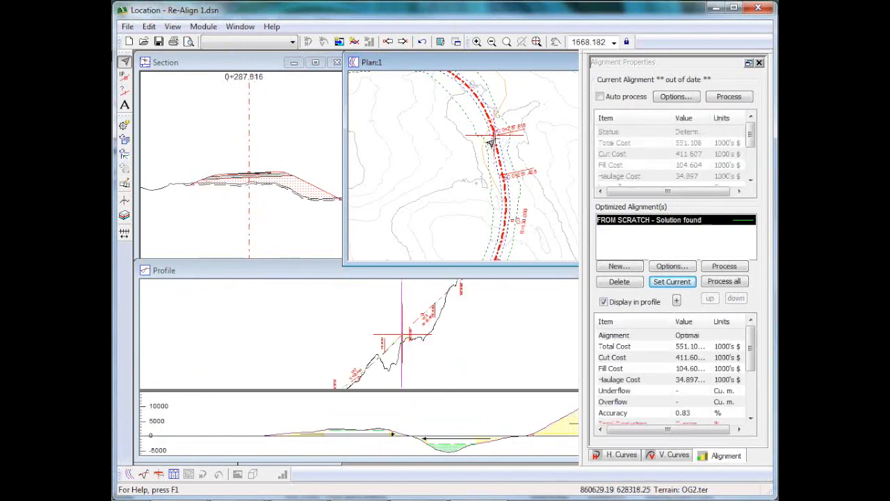
mouse_move(393, 309)
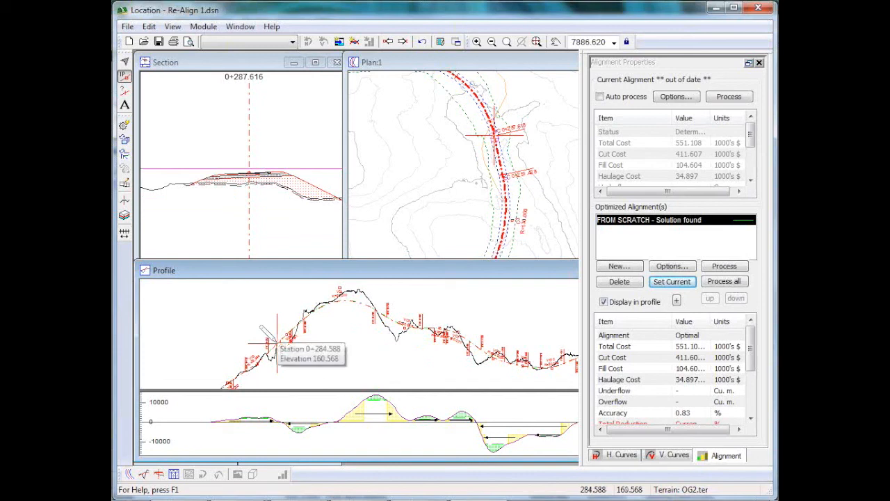
mouse_move(293, 213)
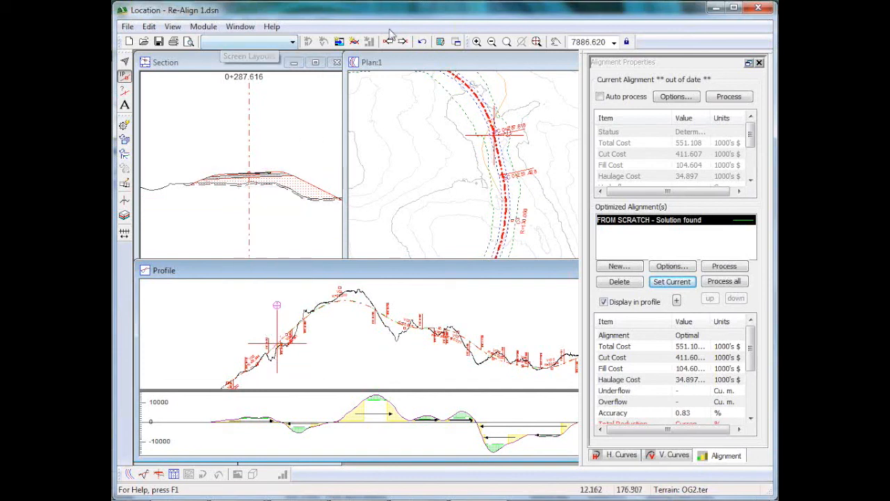
- Step the section view forward through stations toward 0+450
click(403, 42)
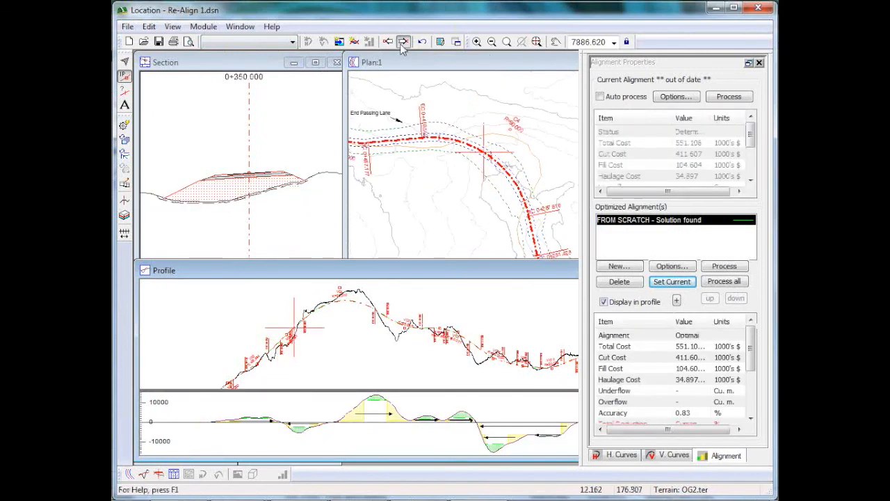
click(403, 42)
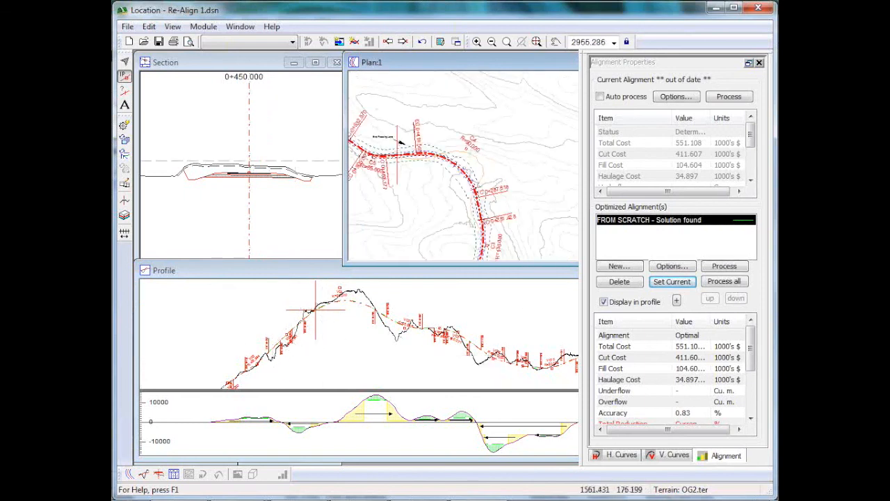
mouse_move(226, 365)
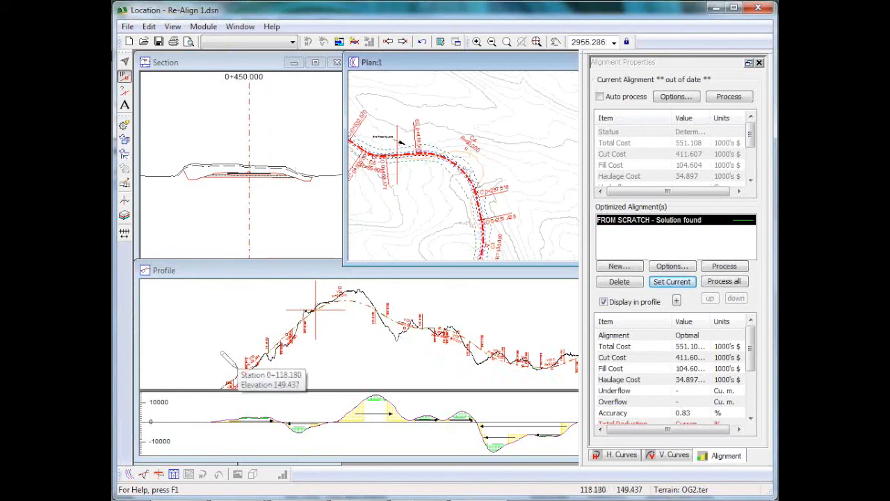